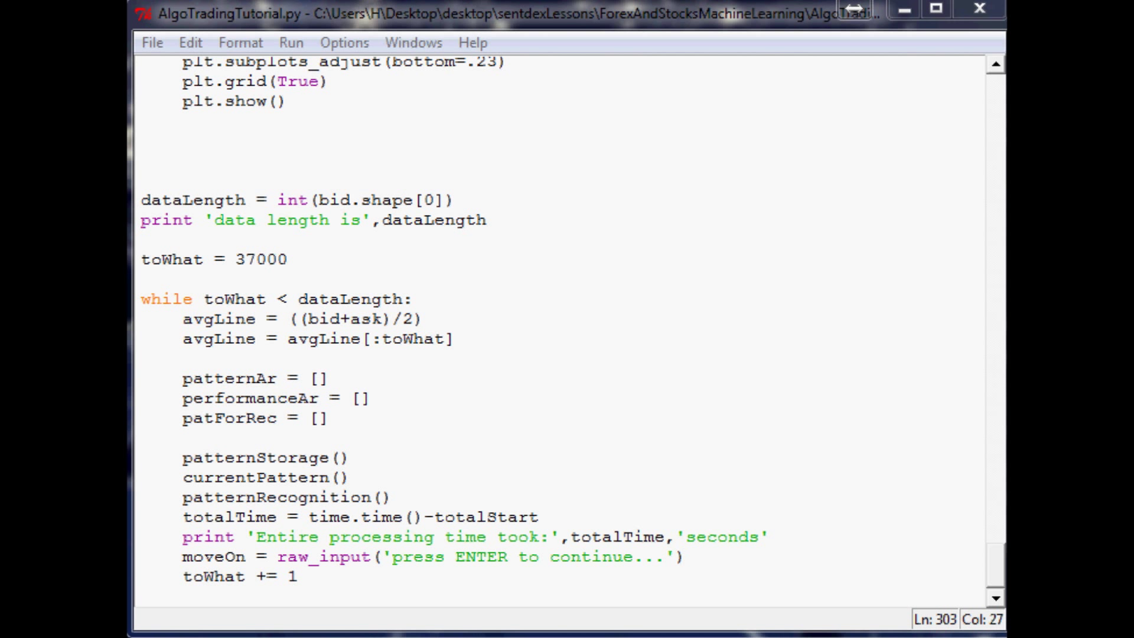
mouse_move(944, 463)
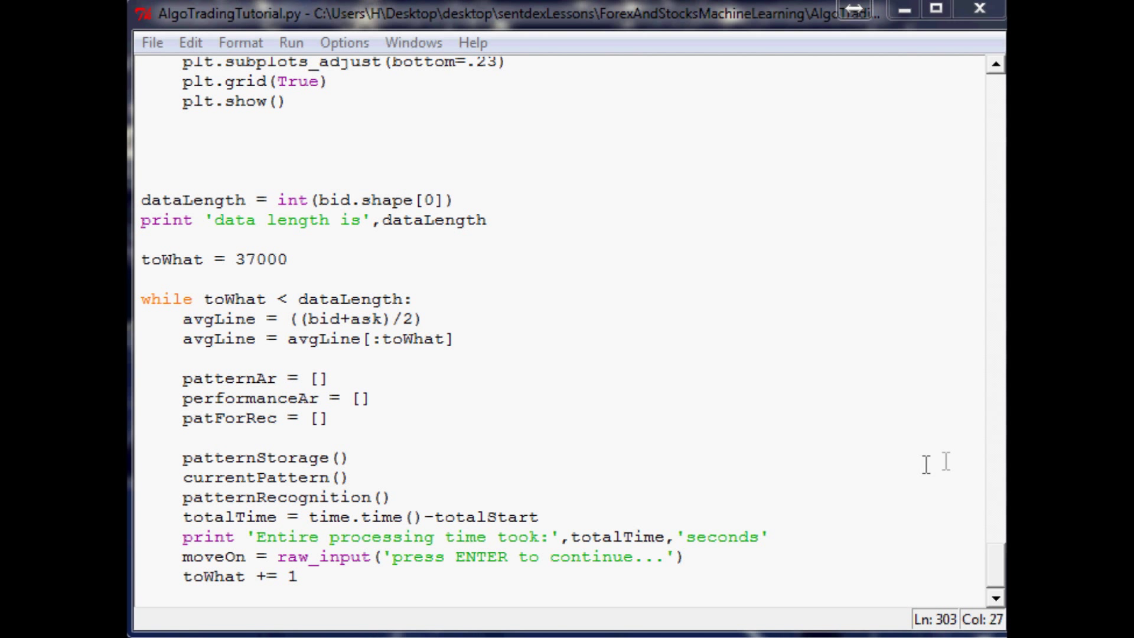
mouse_move(903, 376)
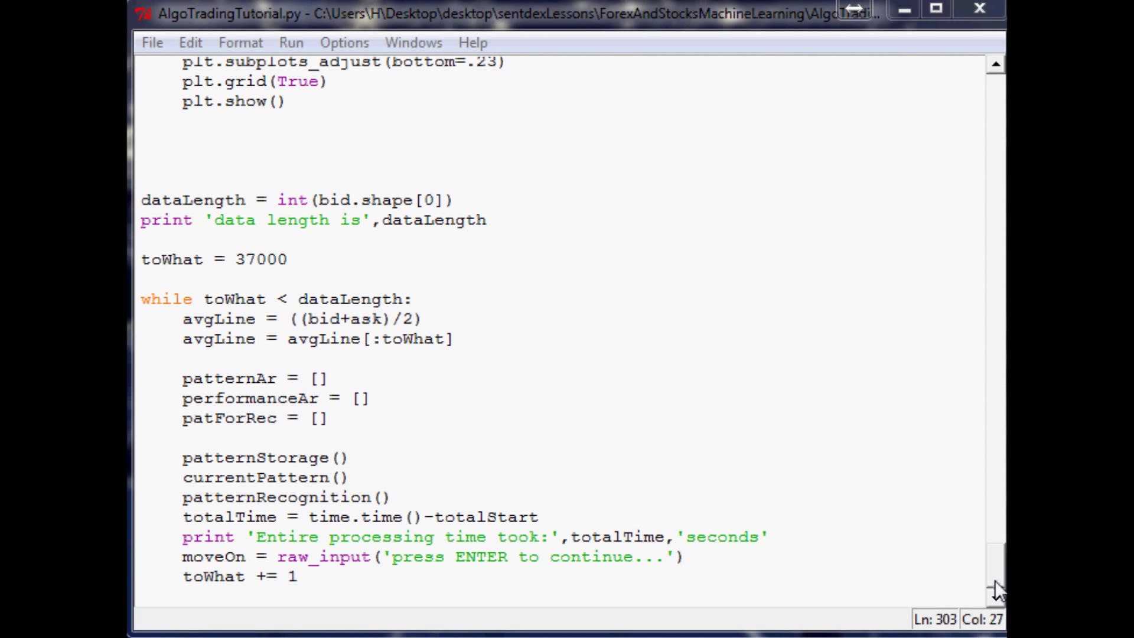
mouse_move(985, 546)
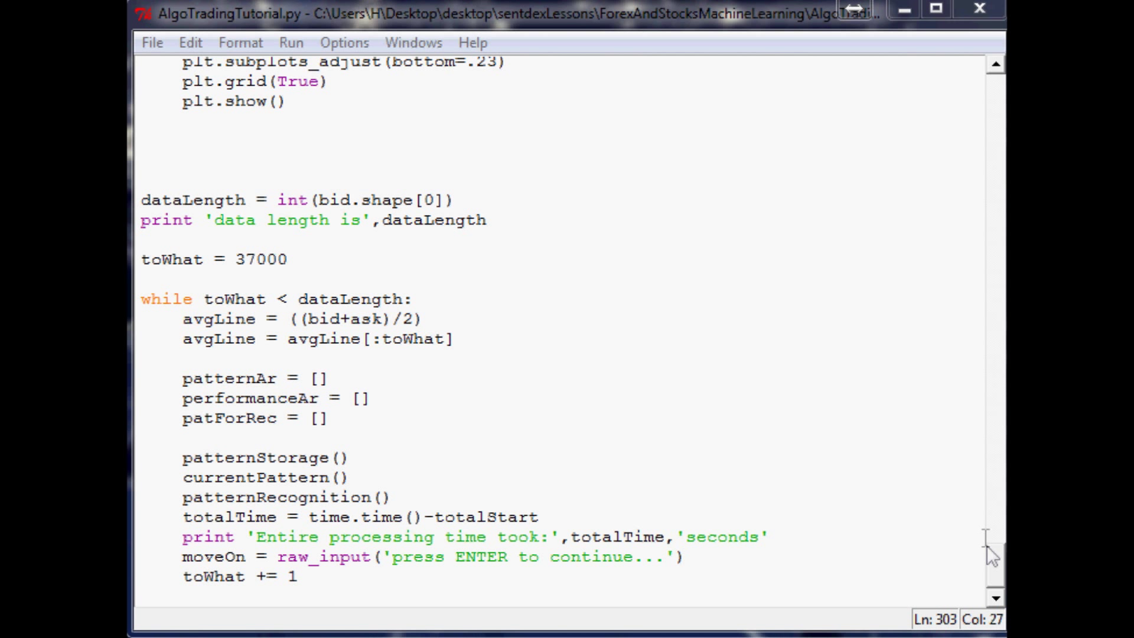
mouse_move(997, 576)
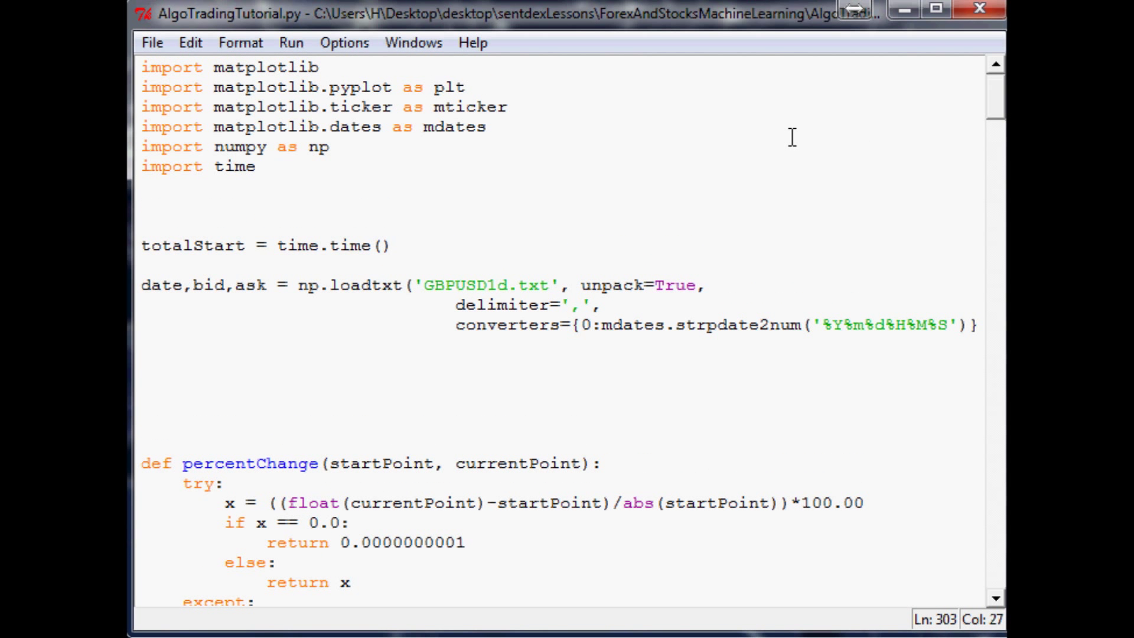
mouse_move(968, 173)
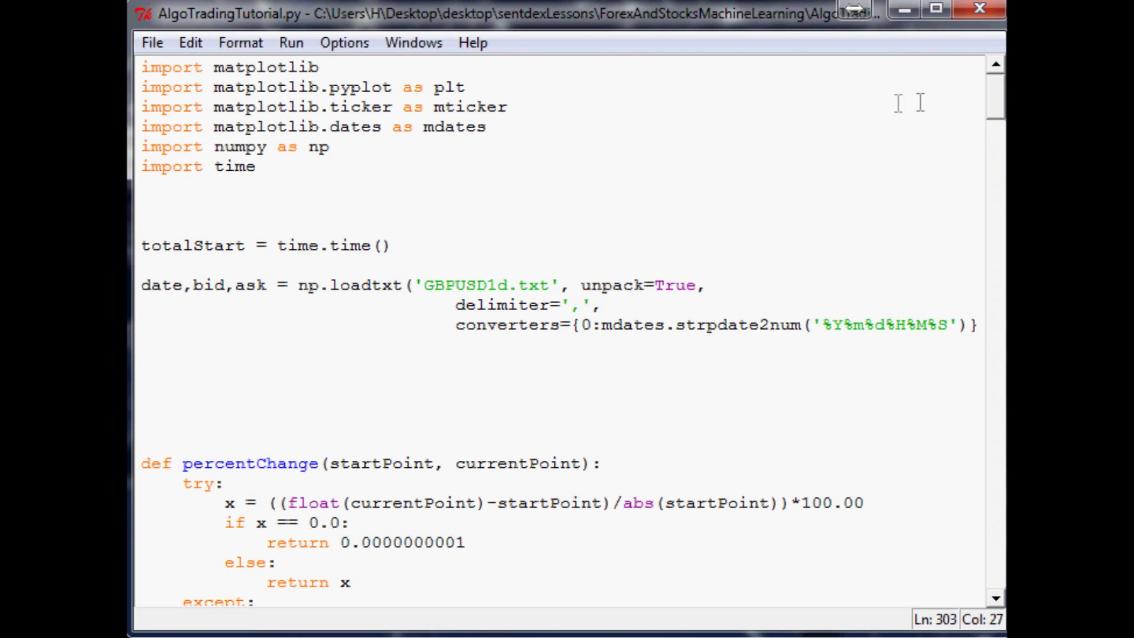
mouse_move(998, 122)
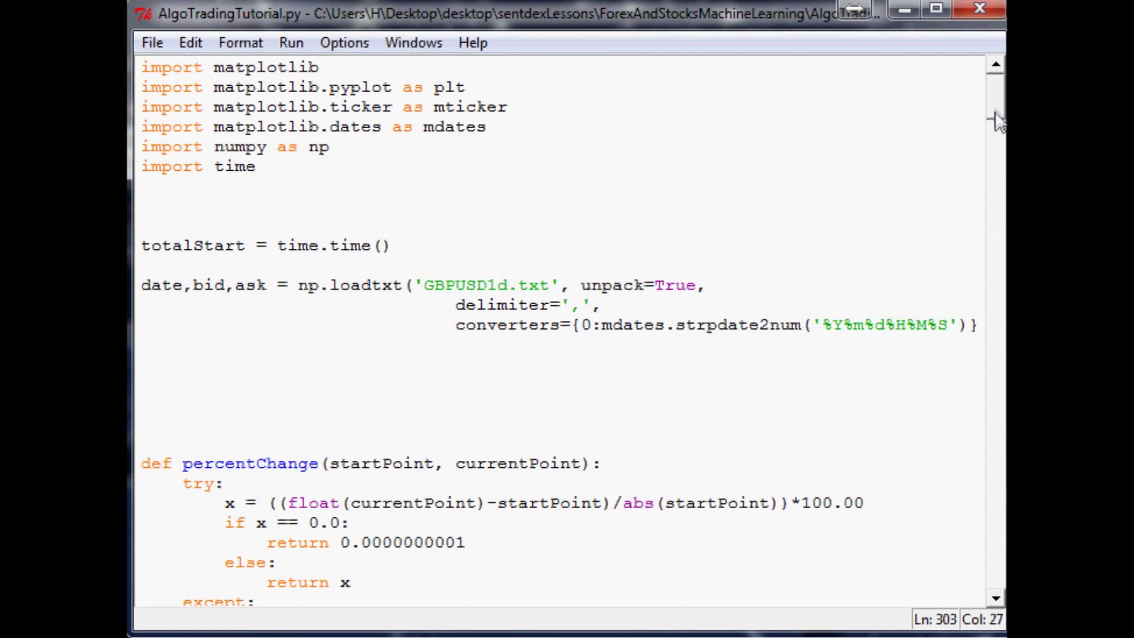
Add `futurePoints = patternAr.index(eachPatt)` inside the plotPatAr loop with a blank line beneath.
scroll(down, 3)
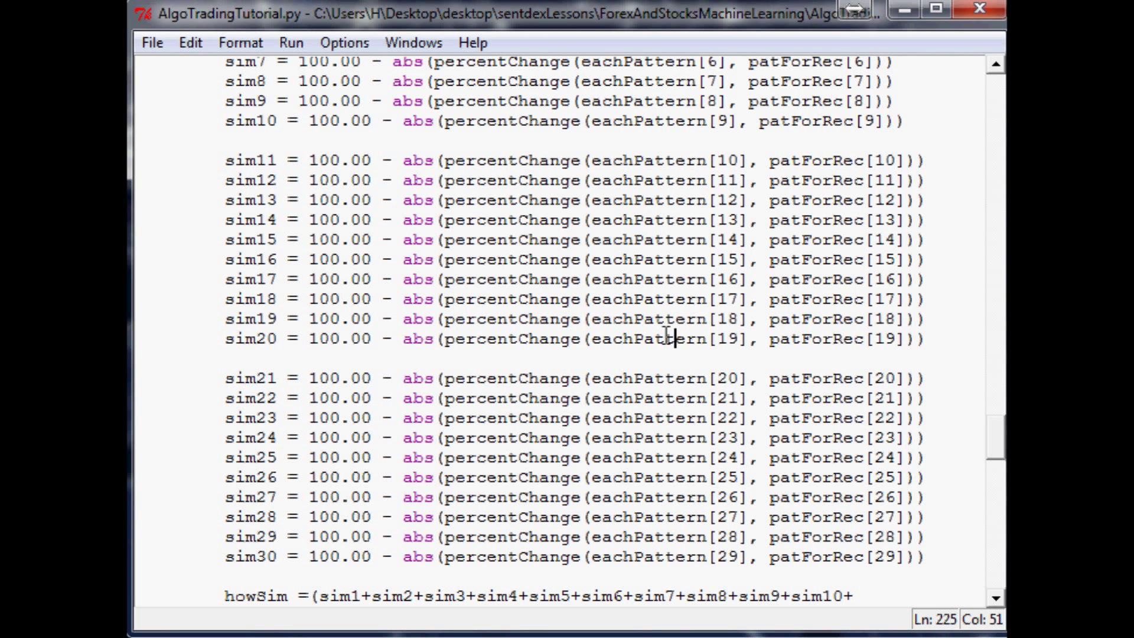
scroll(down, 3)
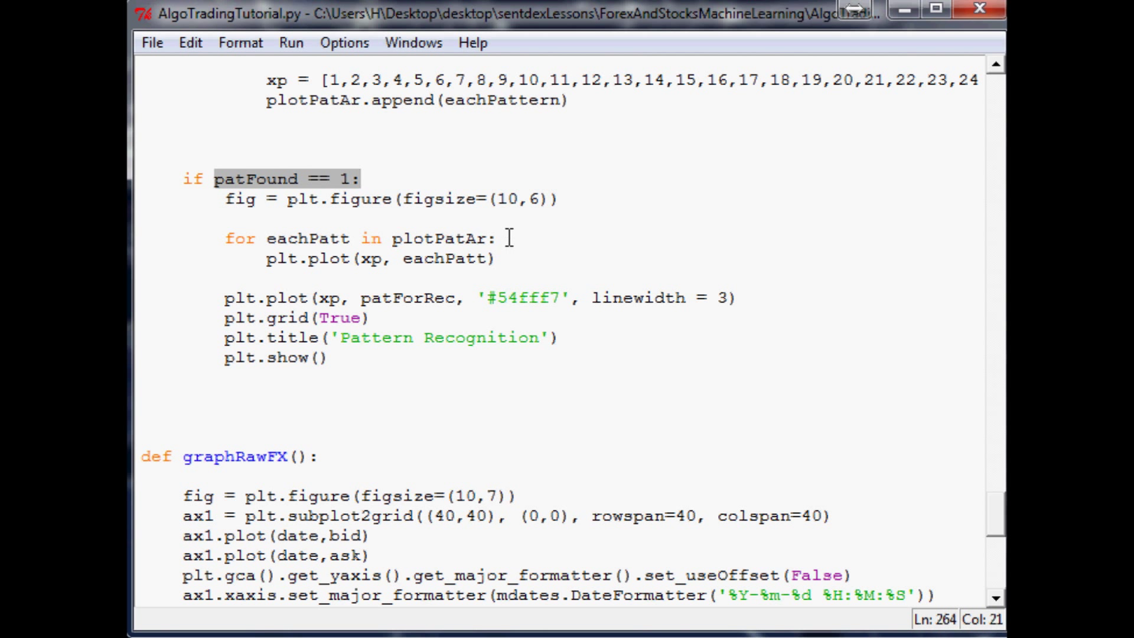
double_click(307, 239)
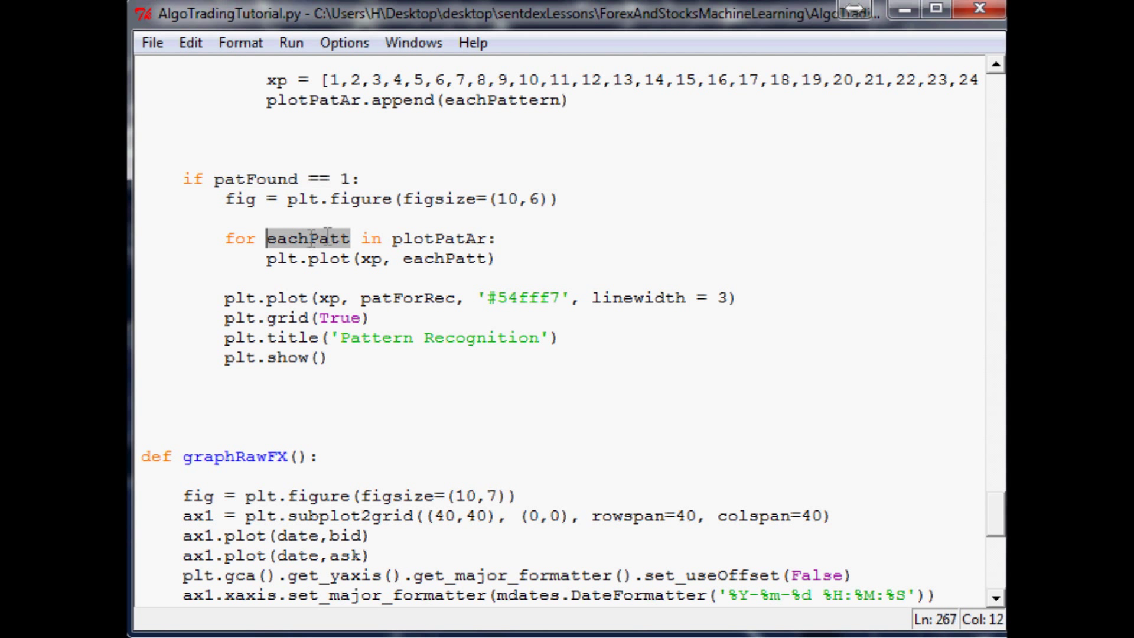
double_click(440, 239)
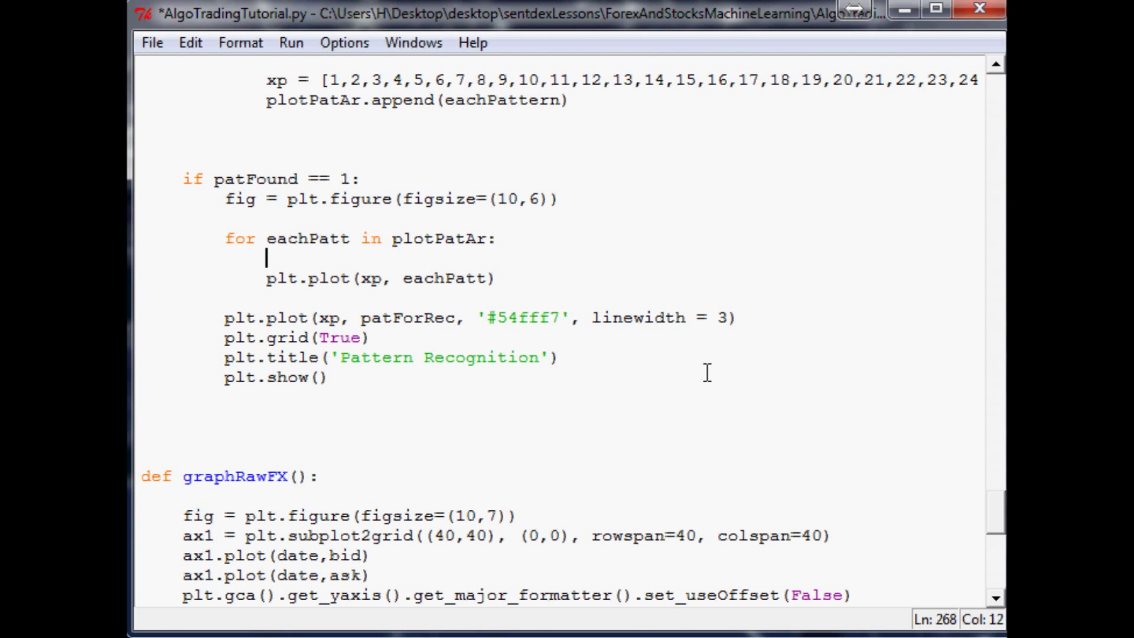
text(futurePoints =)
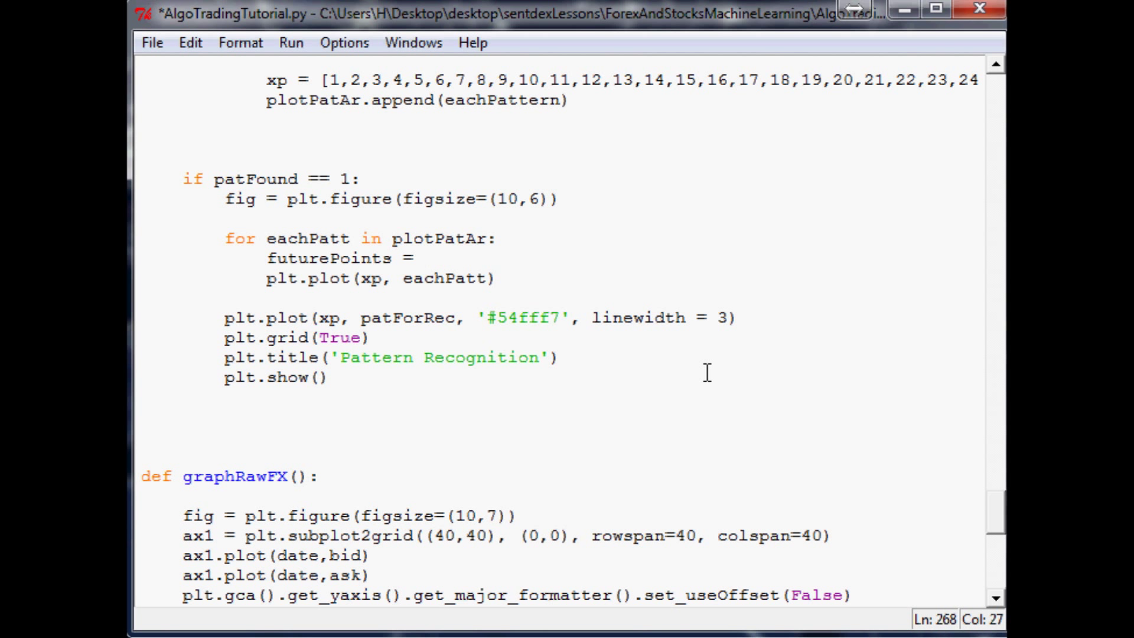
text(pat)
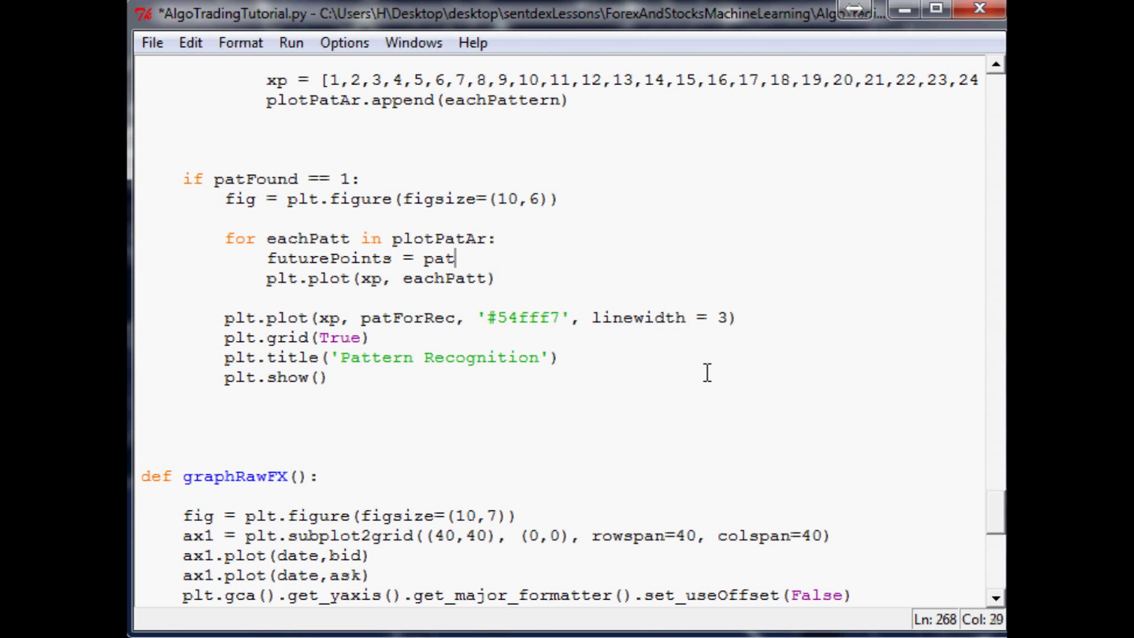
text(ternAr.)
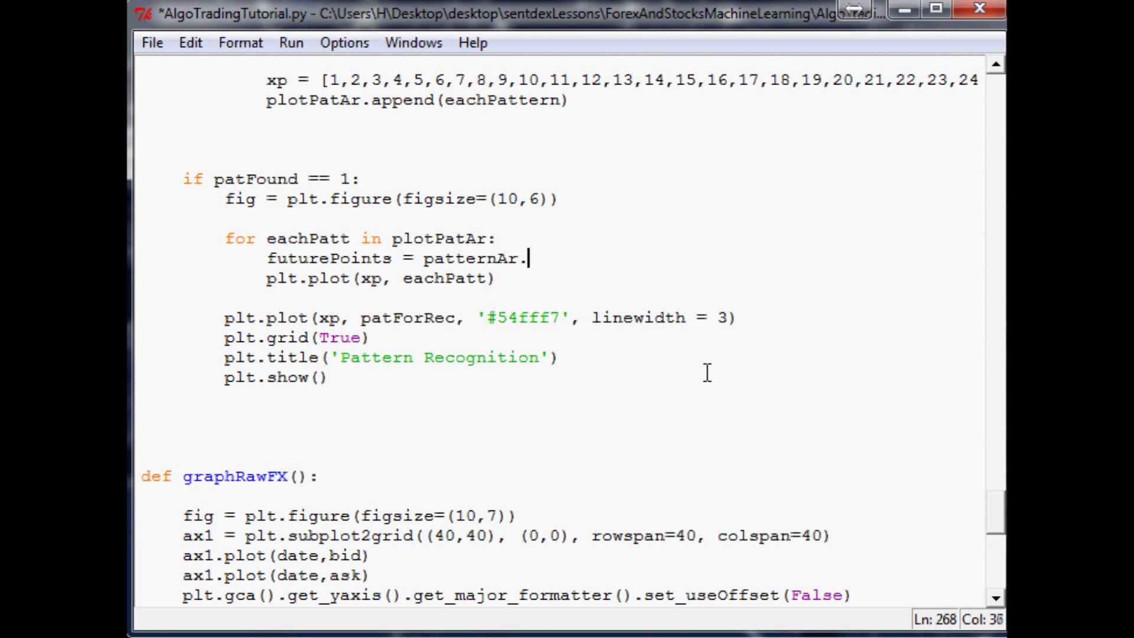
text(index())
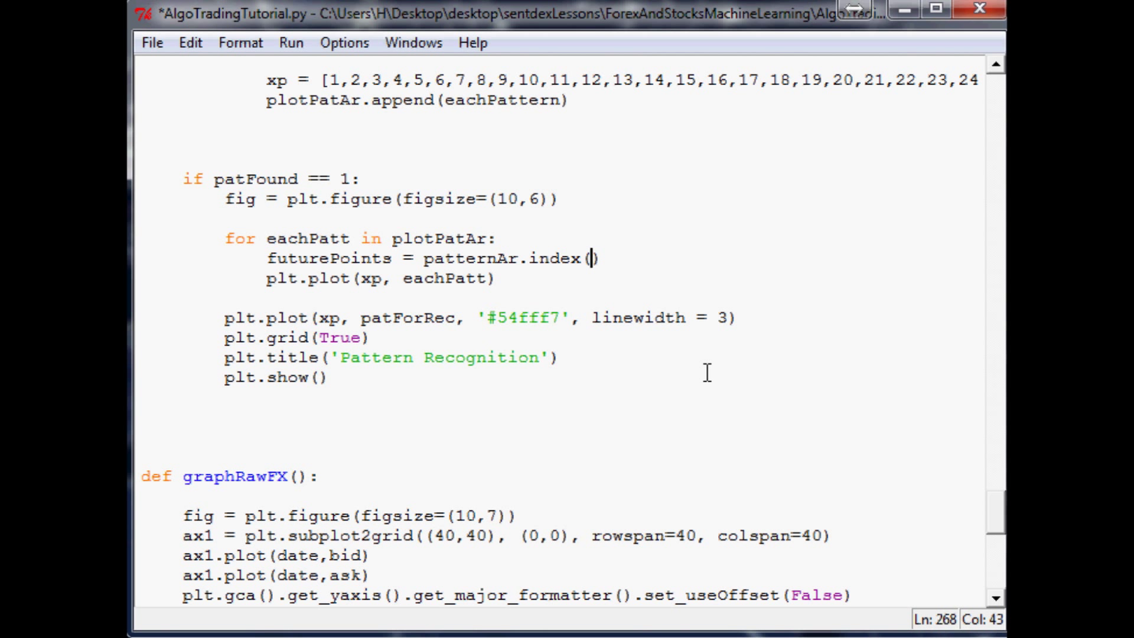
text(each)
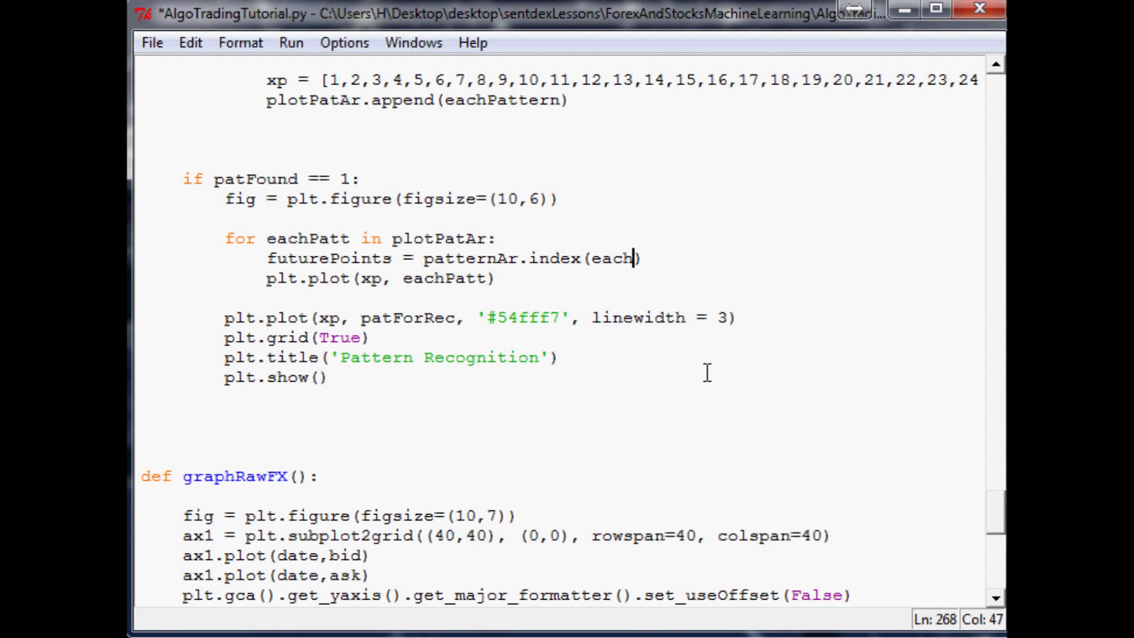
text(Patt)
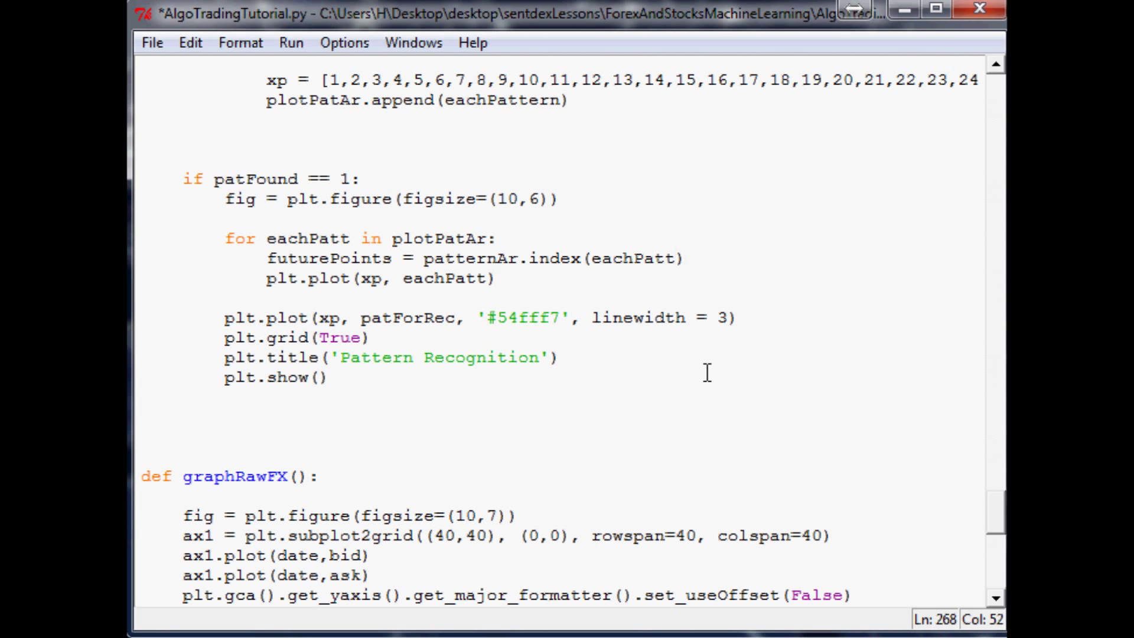
key(enter)
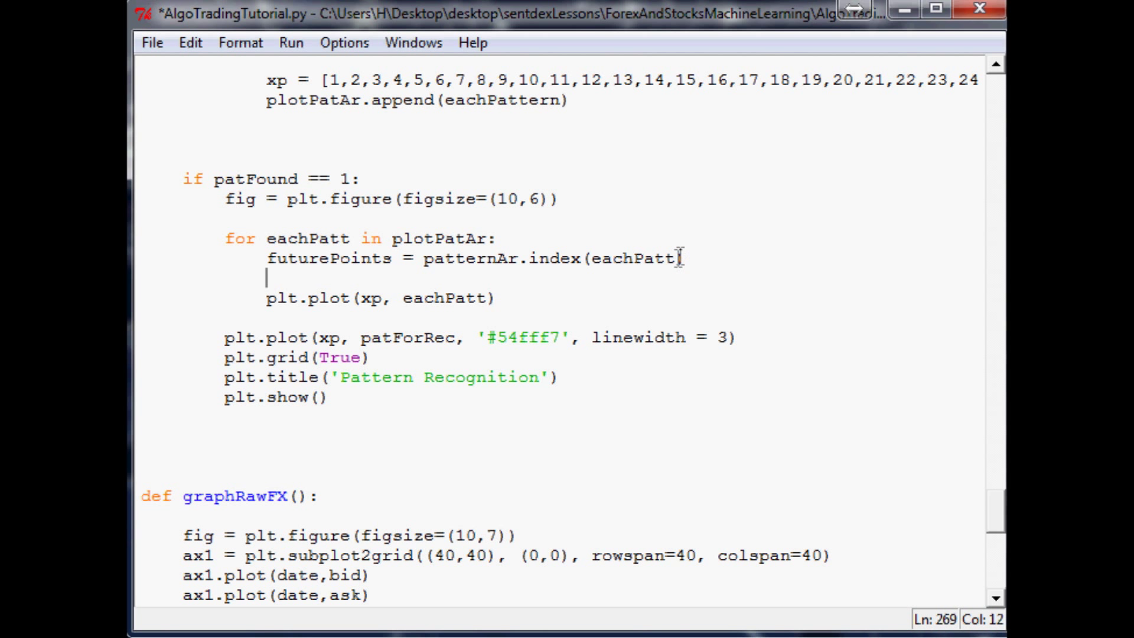
double_click(633, 259)
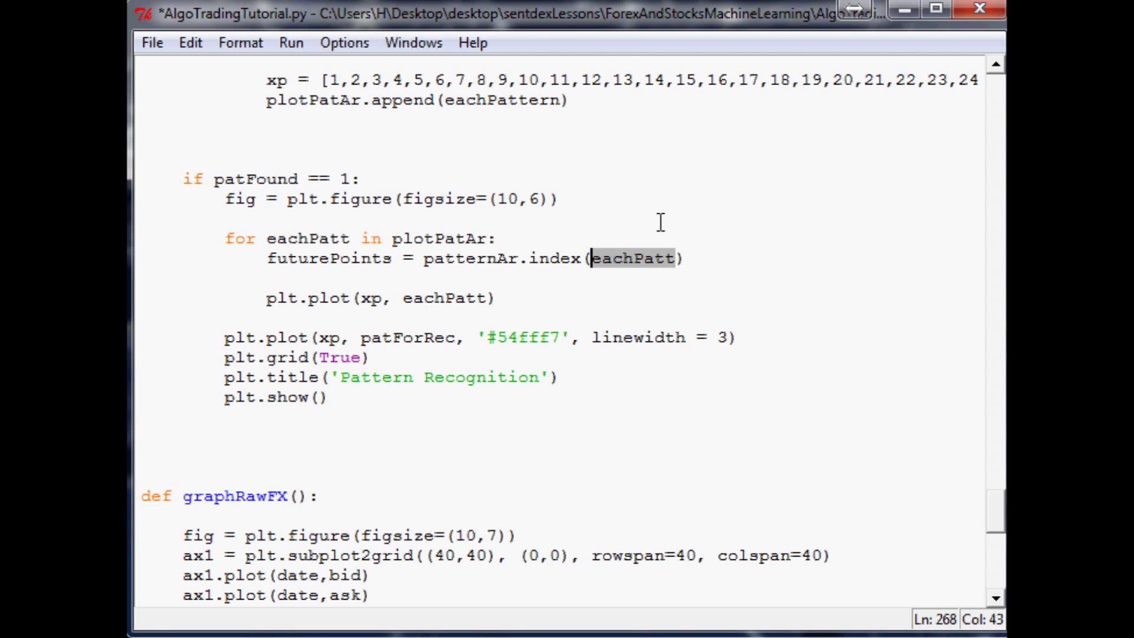
mouse_move(639, 171)
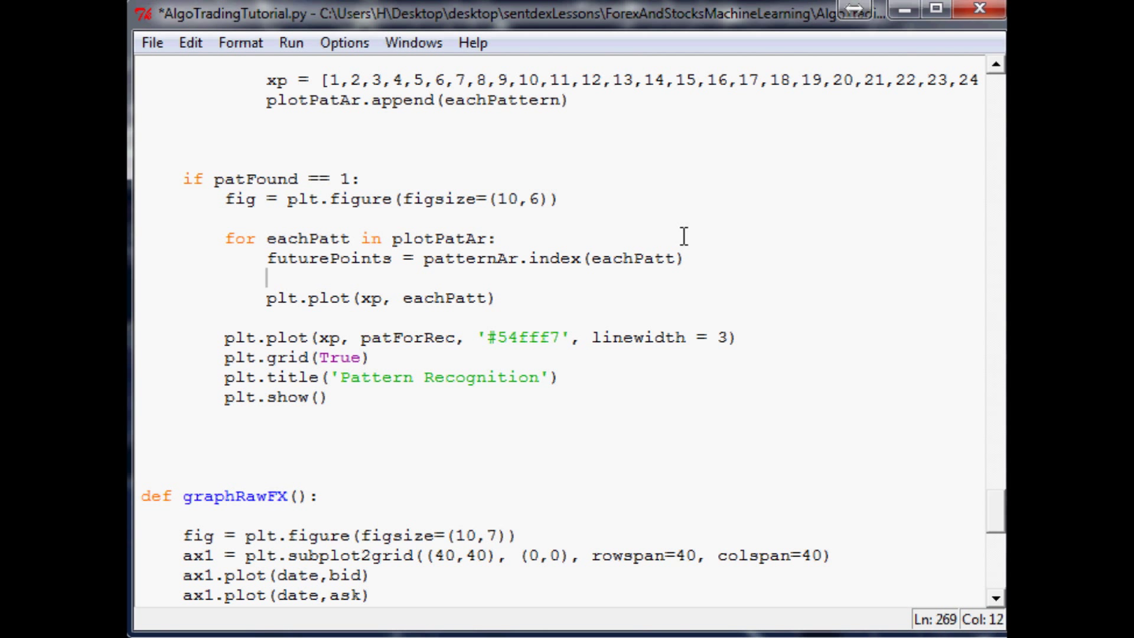
mouse_move(452, 355)
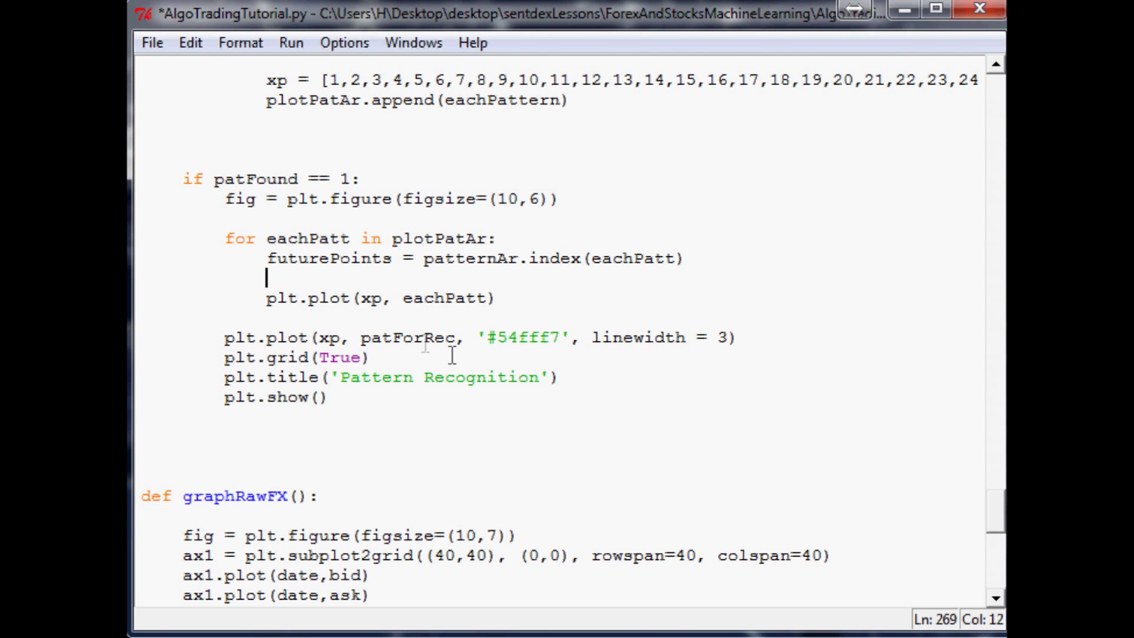
mouse_move(294, 266)
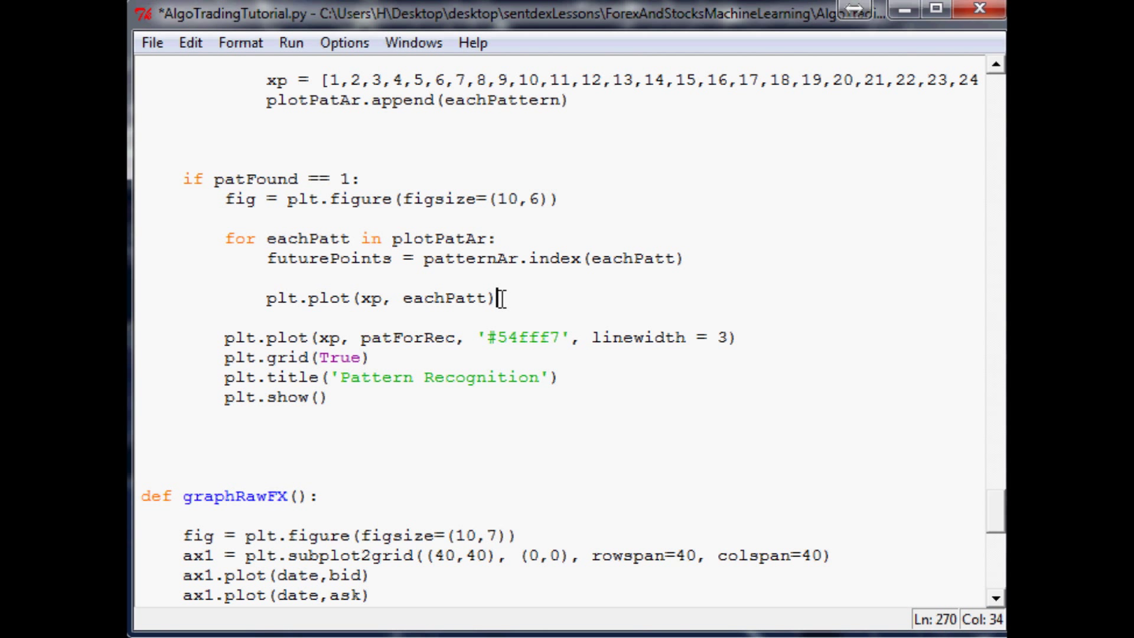
Start a plt.scatter call under plt.plot(xp, eachPatt) with x value 35, correcting earlier mistypes.
key(Return)
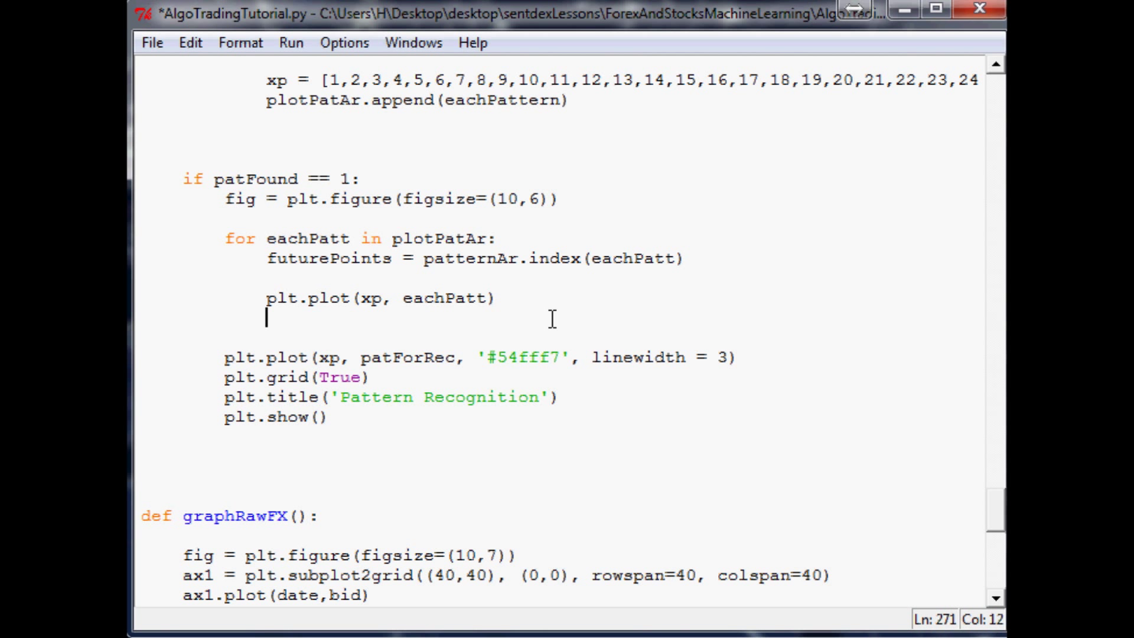
text(plt.scatter()
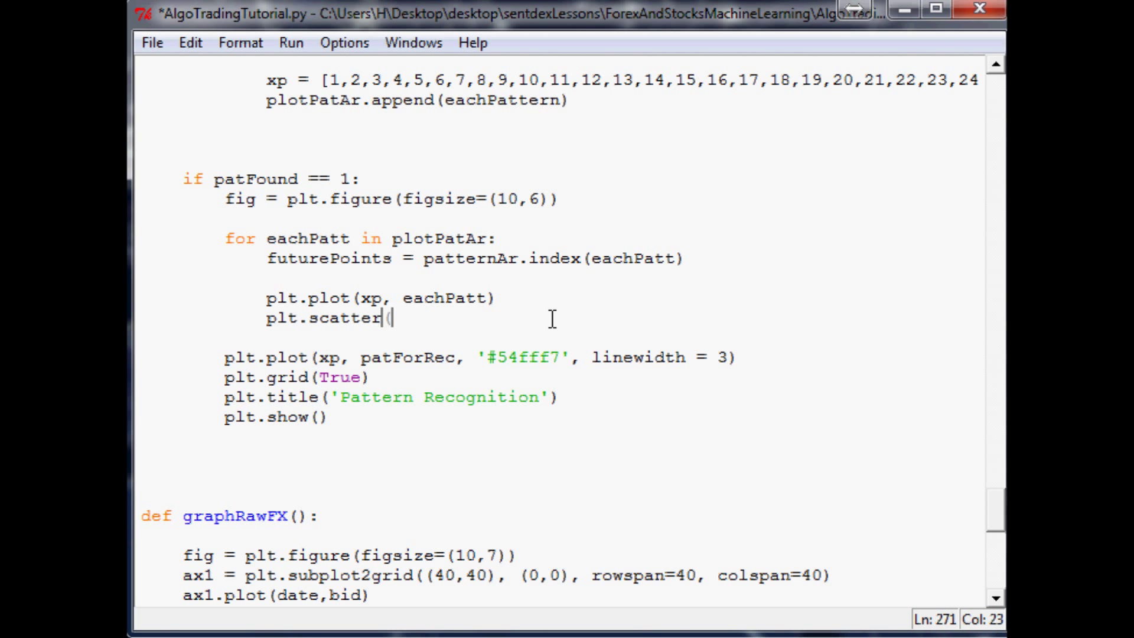
text())
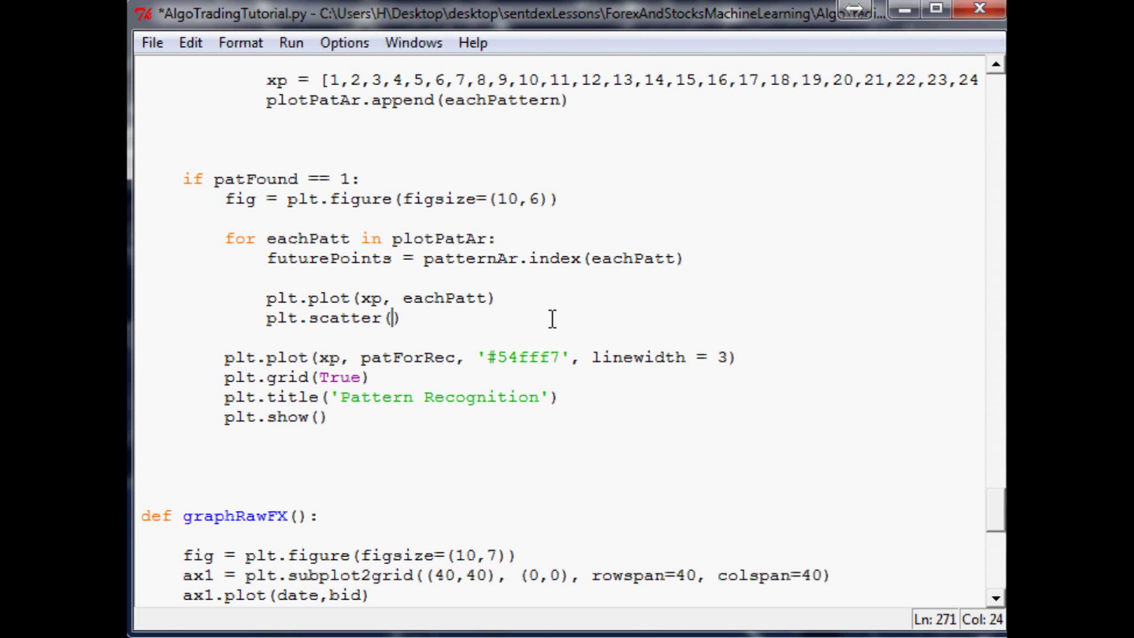
text(55)
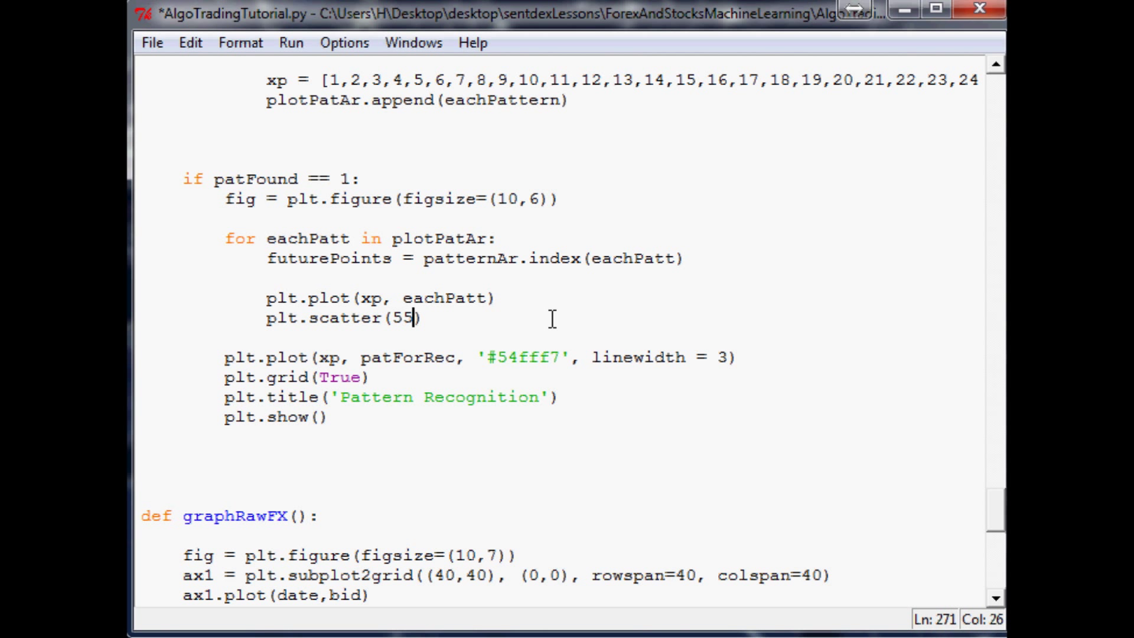
key(BackSpace)
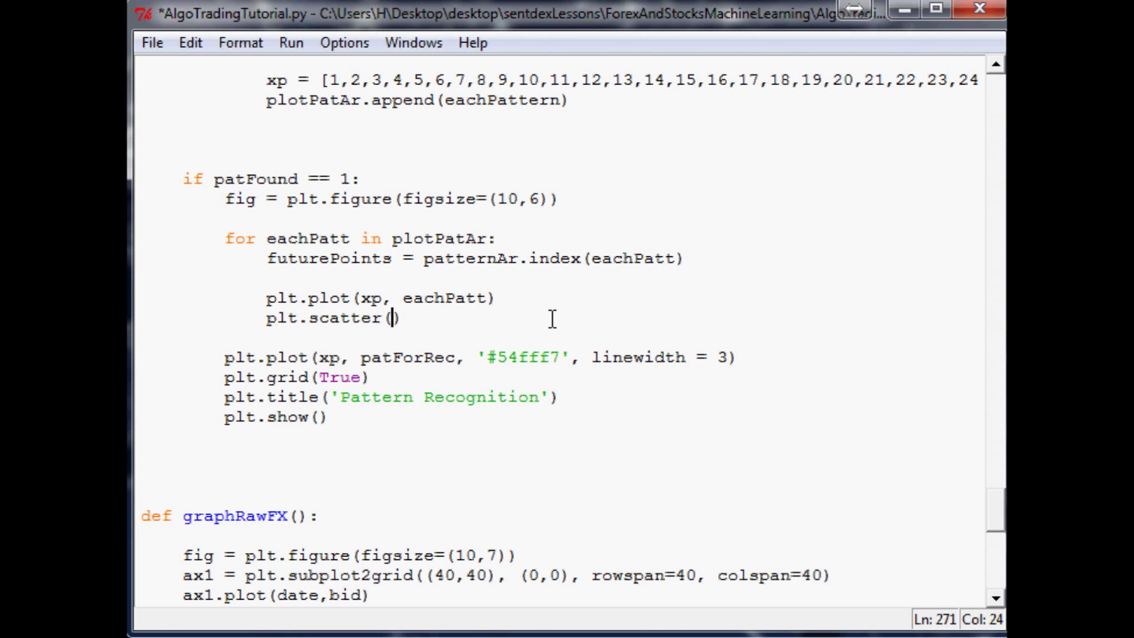
text(30)
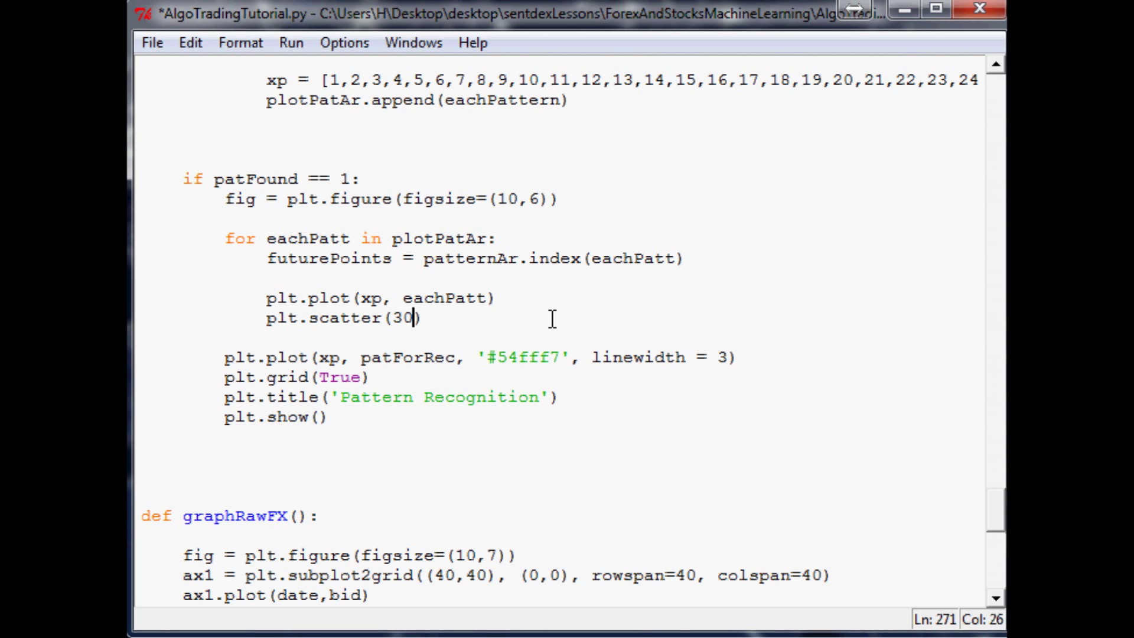
key(BackSpace)
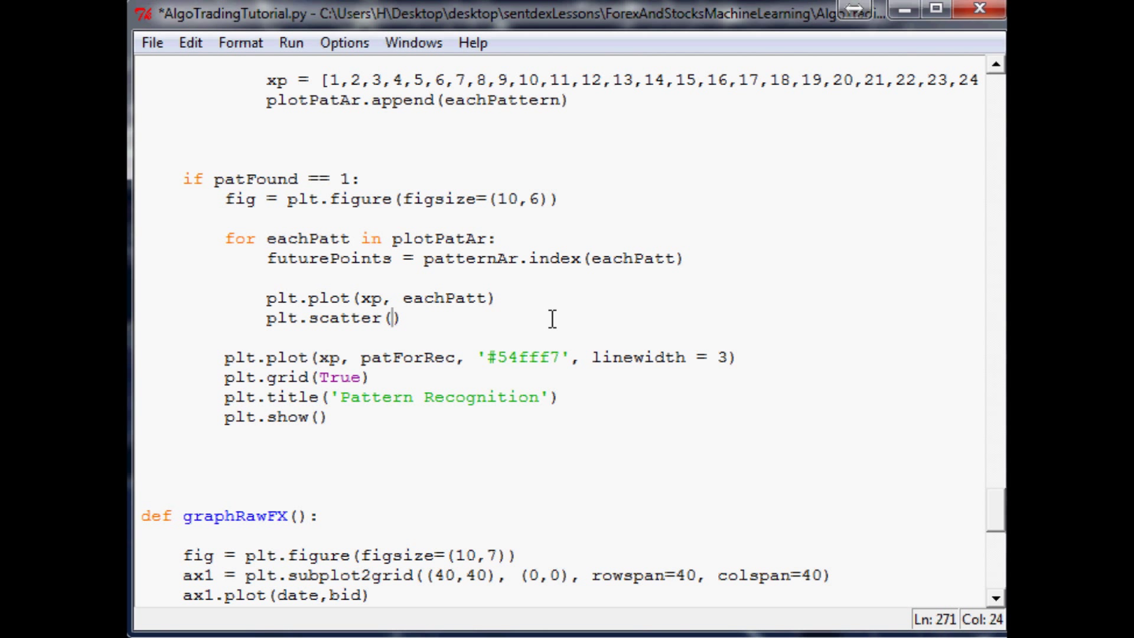
text(35,)
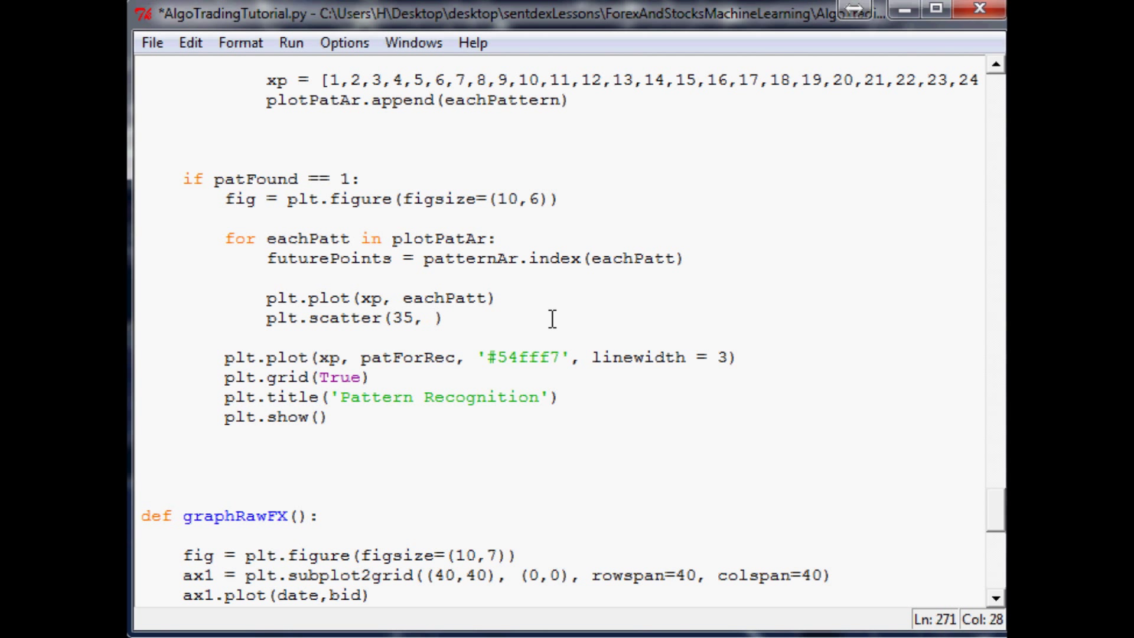
Complete the call as plt.scatter(35, performanceAr[futurePoints]) without a trailing comma.
text(performanceAr[)
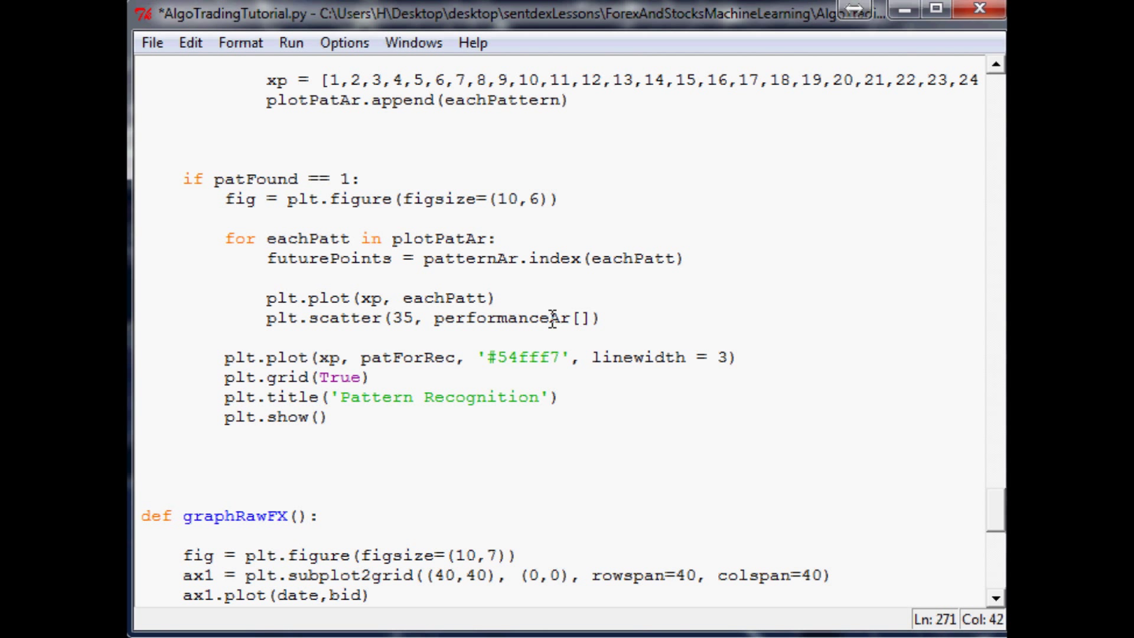
double_click(327, 259)
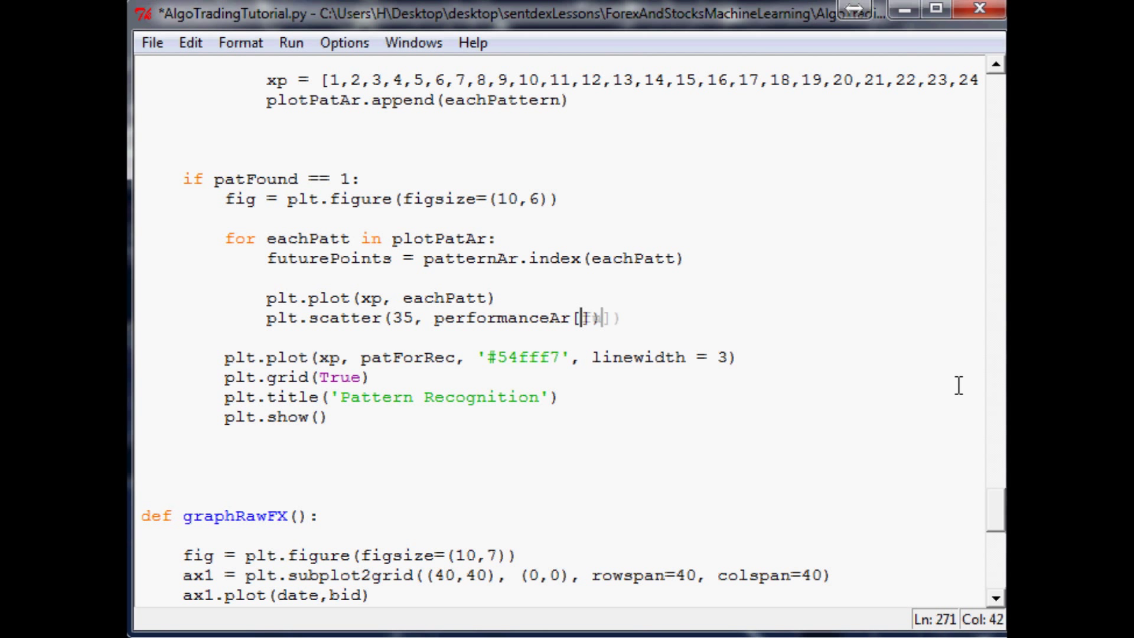
text(futurePoints)
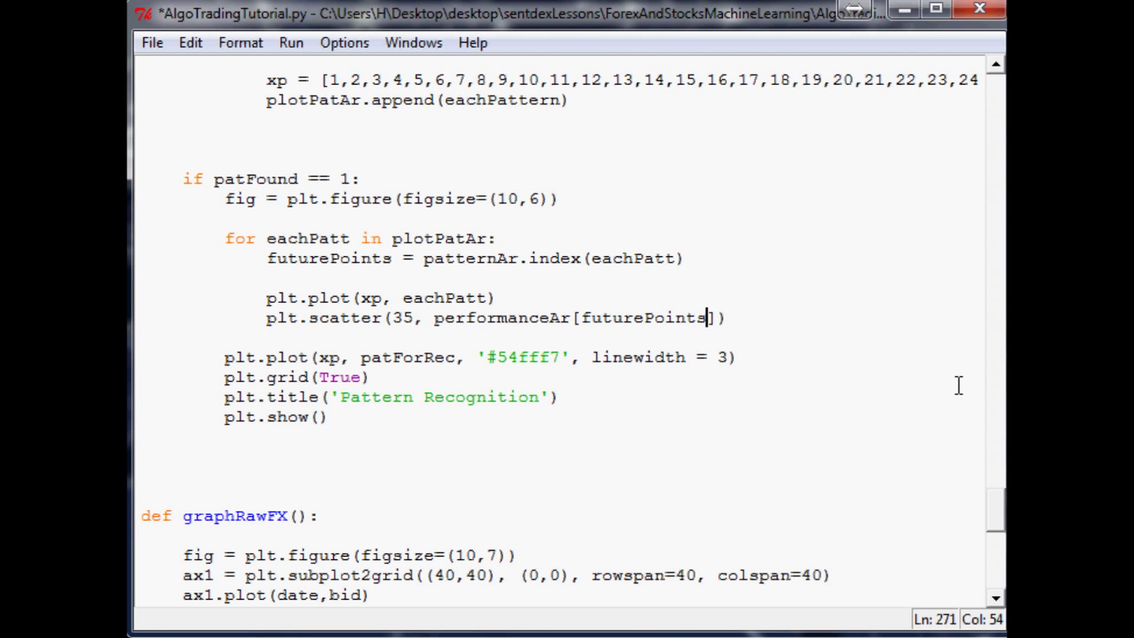
mouse_move(713, 318)
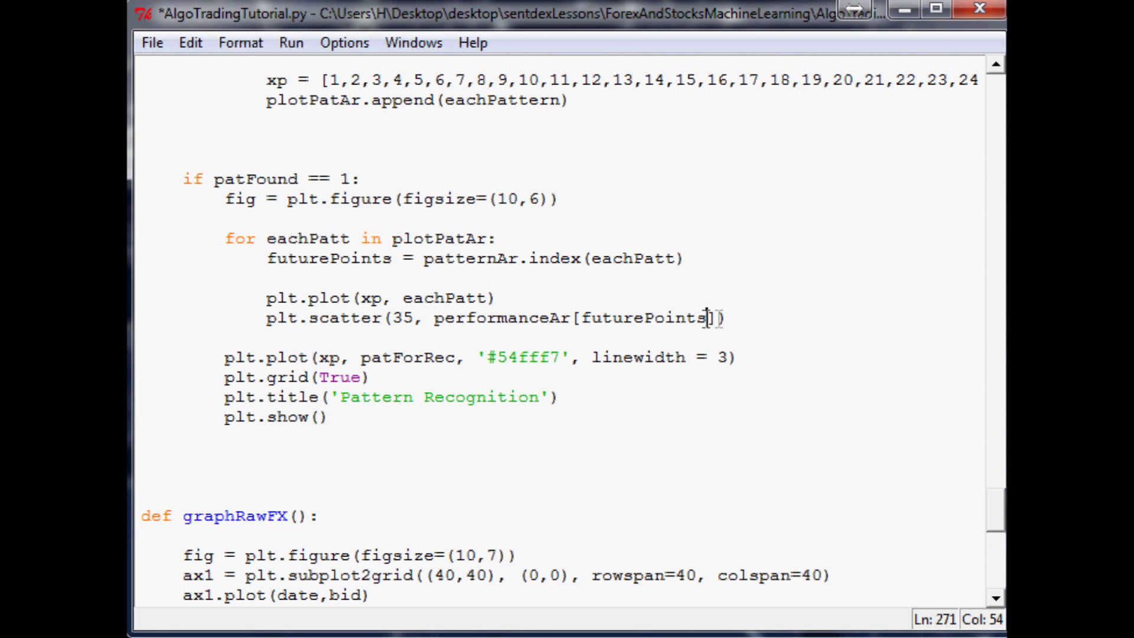
text(,)
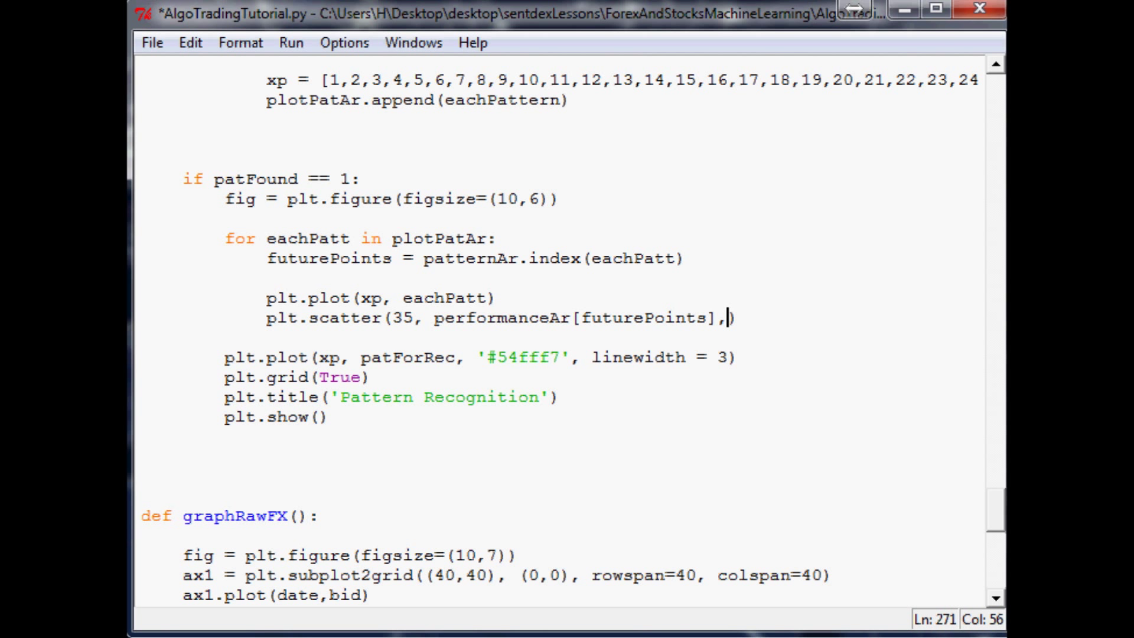
key(Backspace)
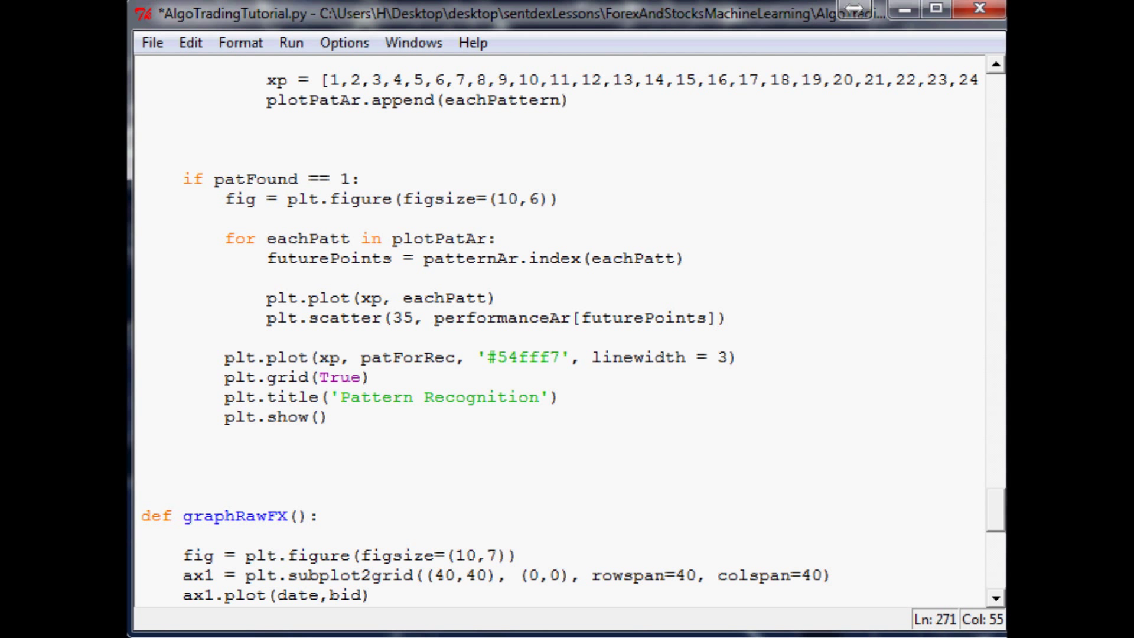
Add the condition `if performanceAr[futurePoints] > patForRec[29]:` after the futurePoints line.
click(685, 259)
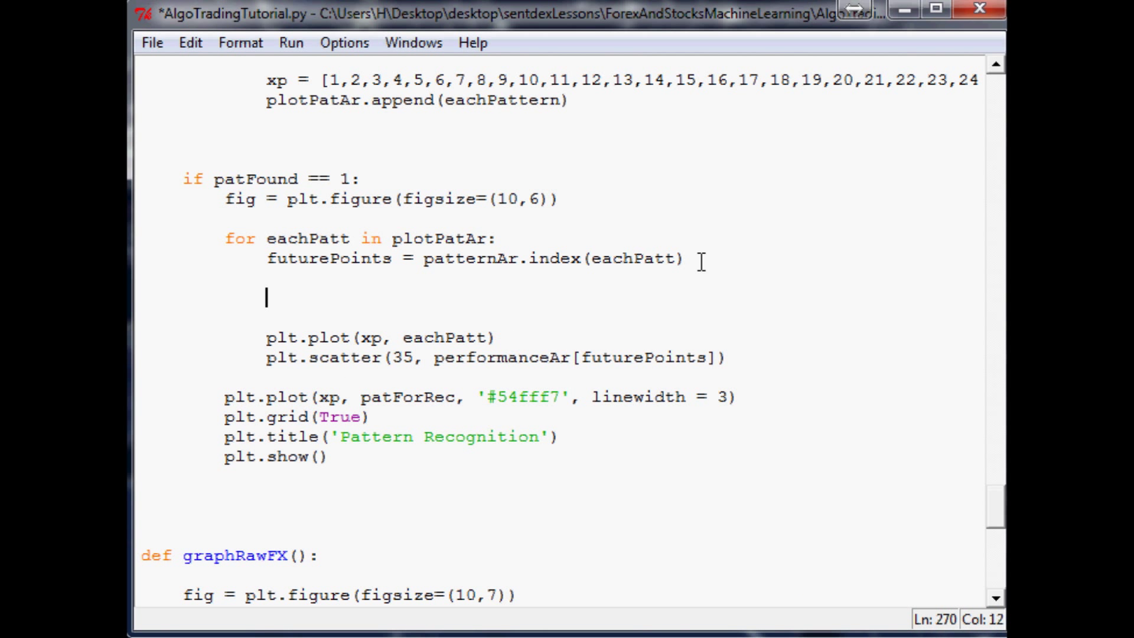
text(if)
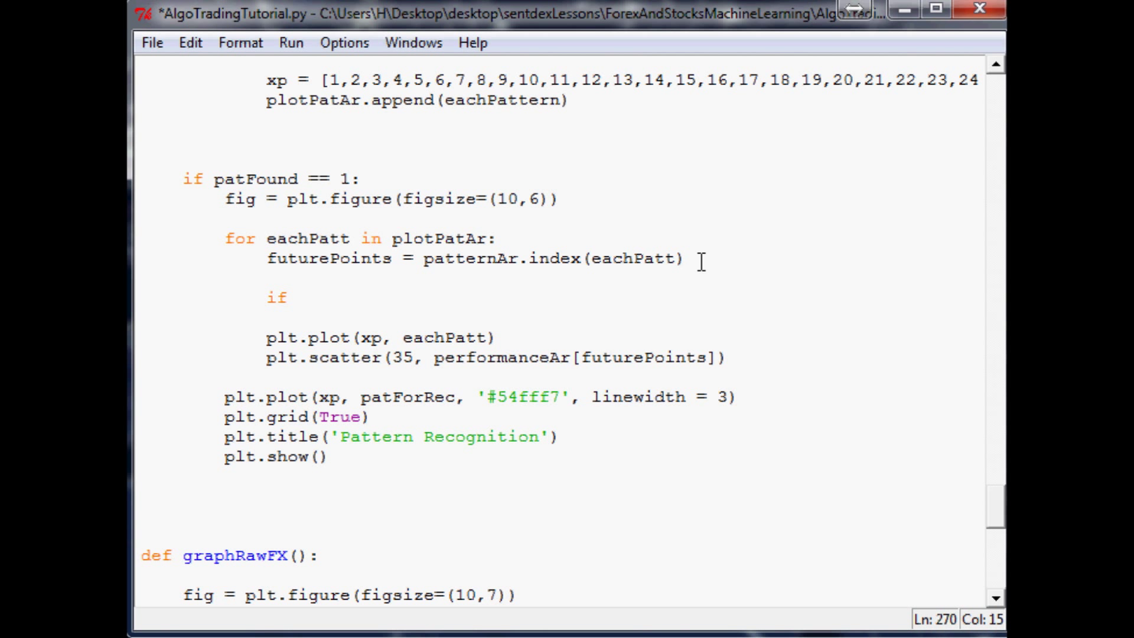
text(performan)
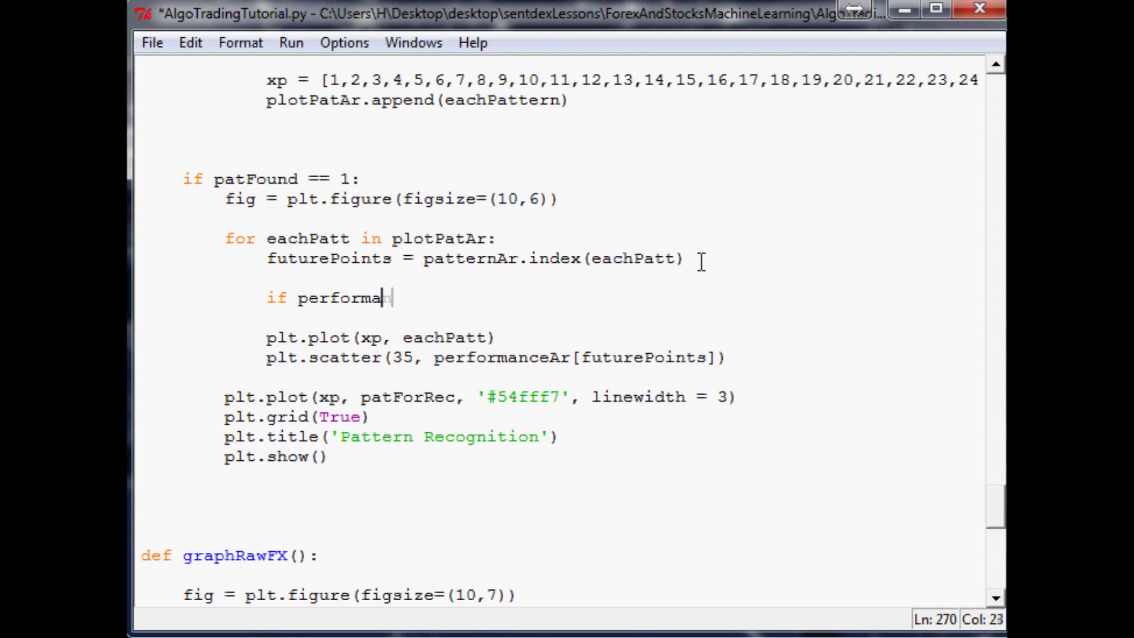
text(nceAr[])
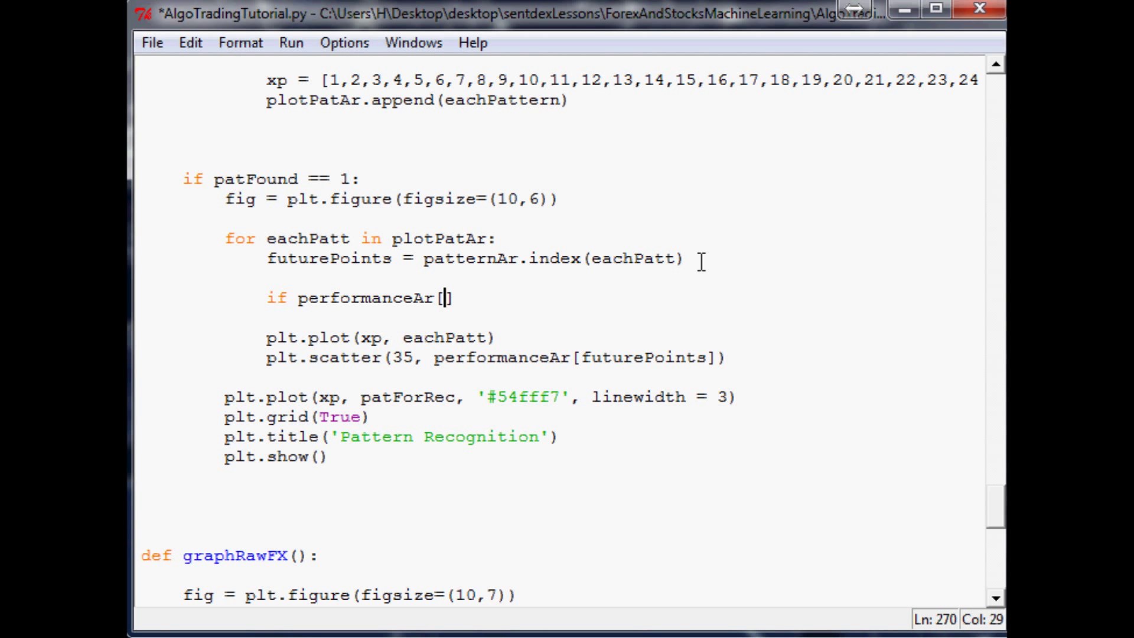
text(futurePoints)
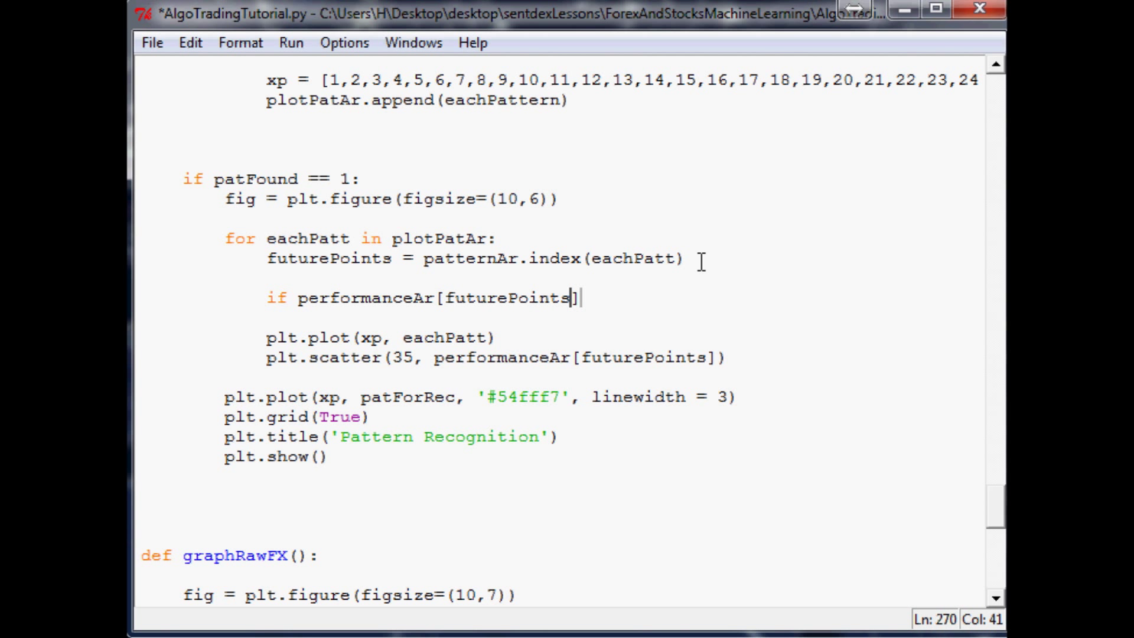
text(> p)
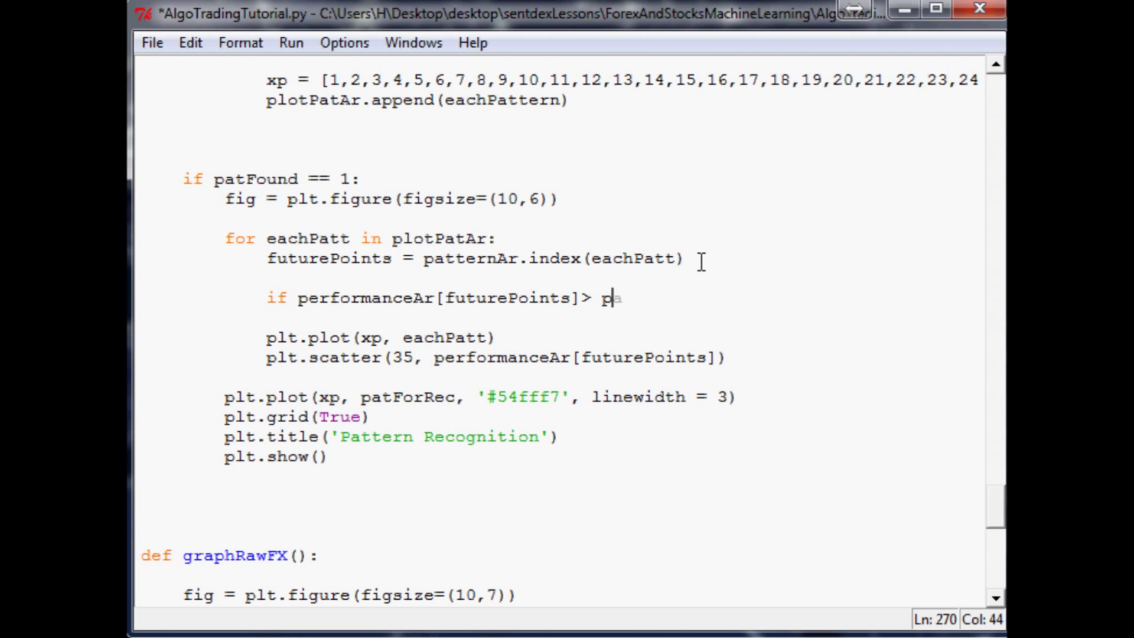
text(atForRec[])
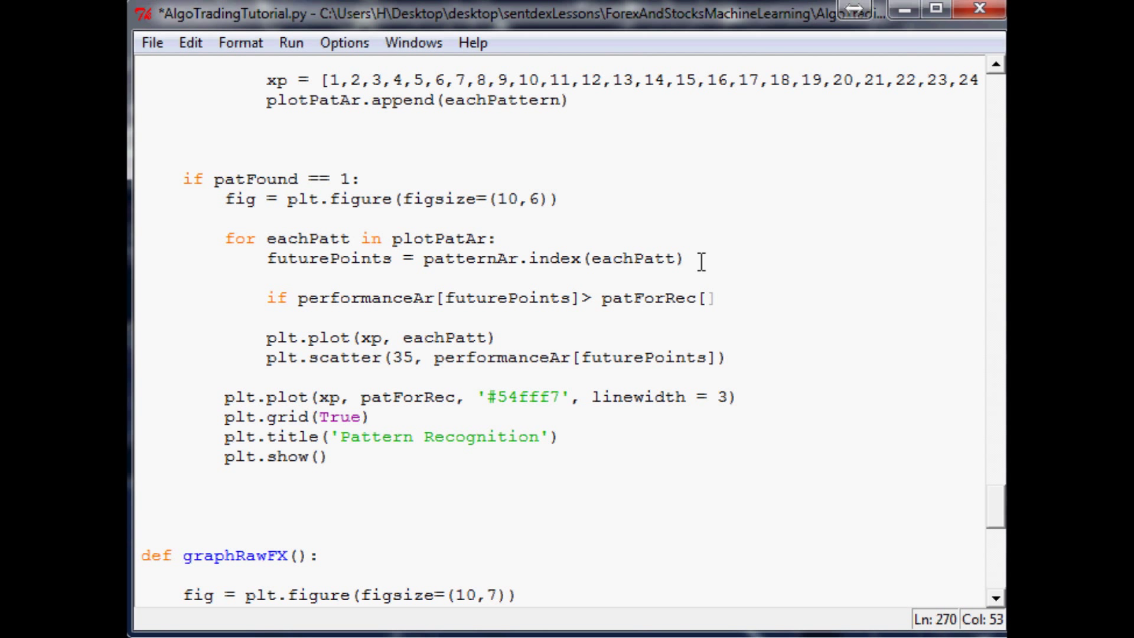
text(29)
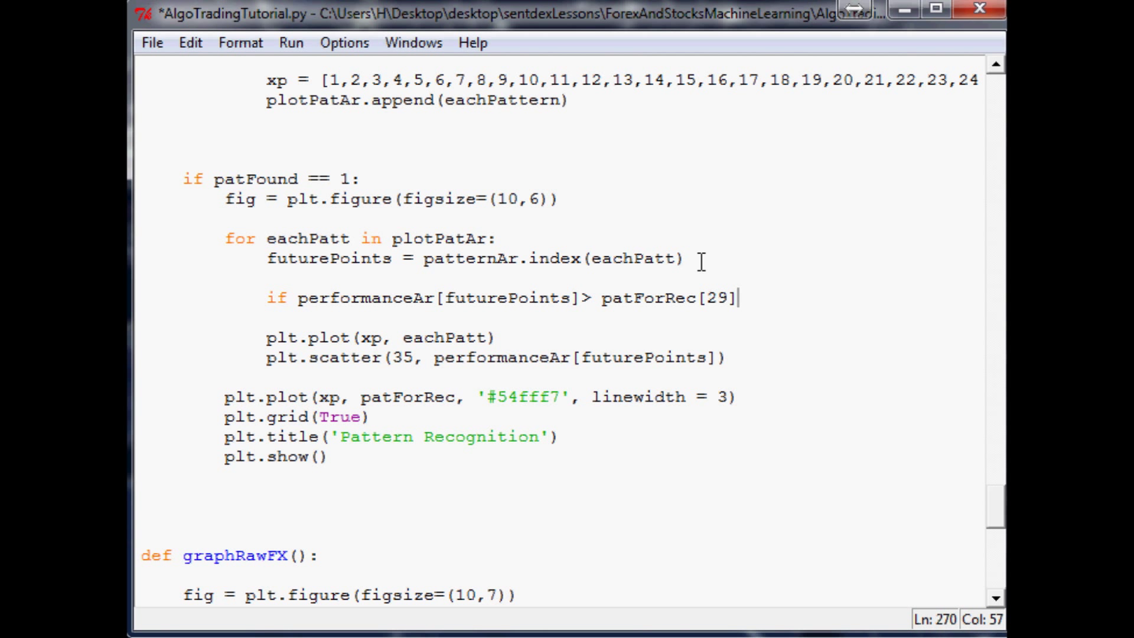
text(:)
key(enter)
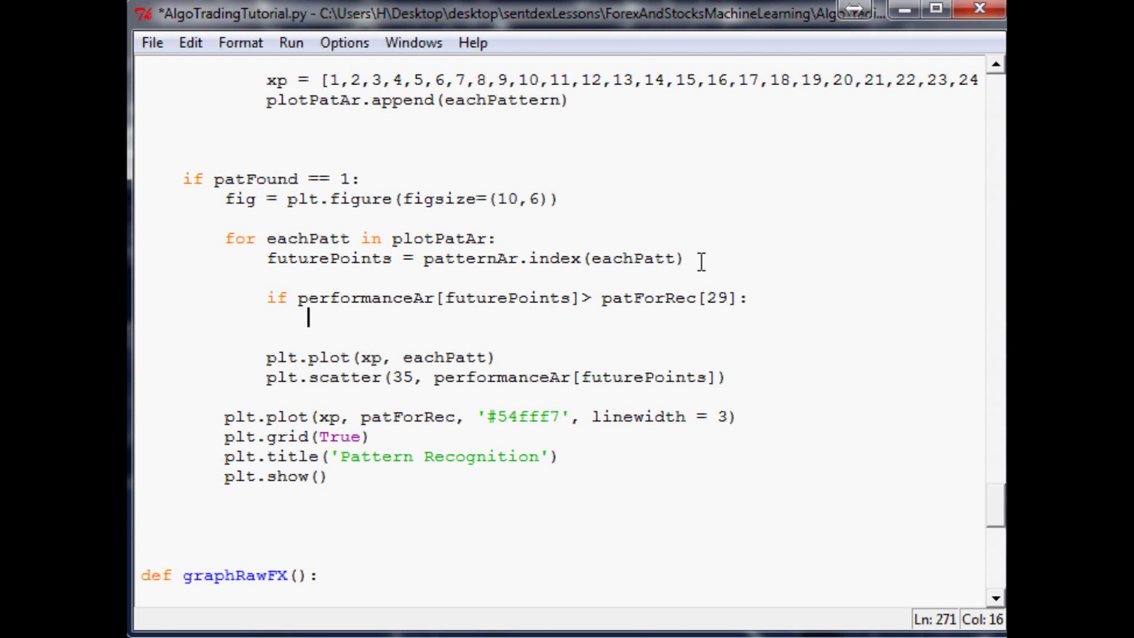
Begin the if body setting pcolor to the green hex colour '#24...'.
text(pcolor)
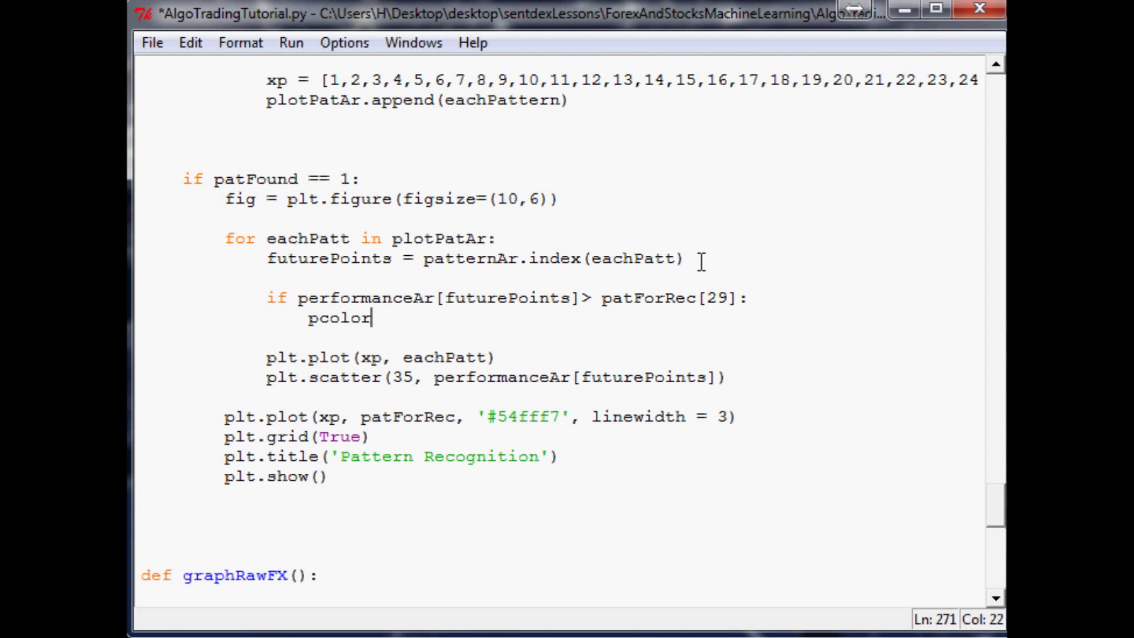
text(= #)
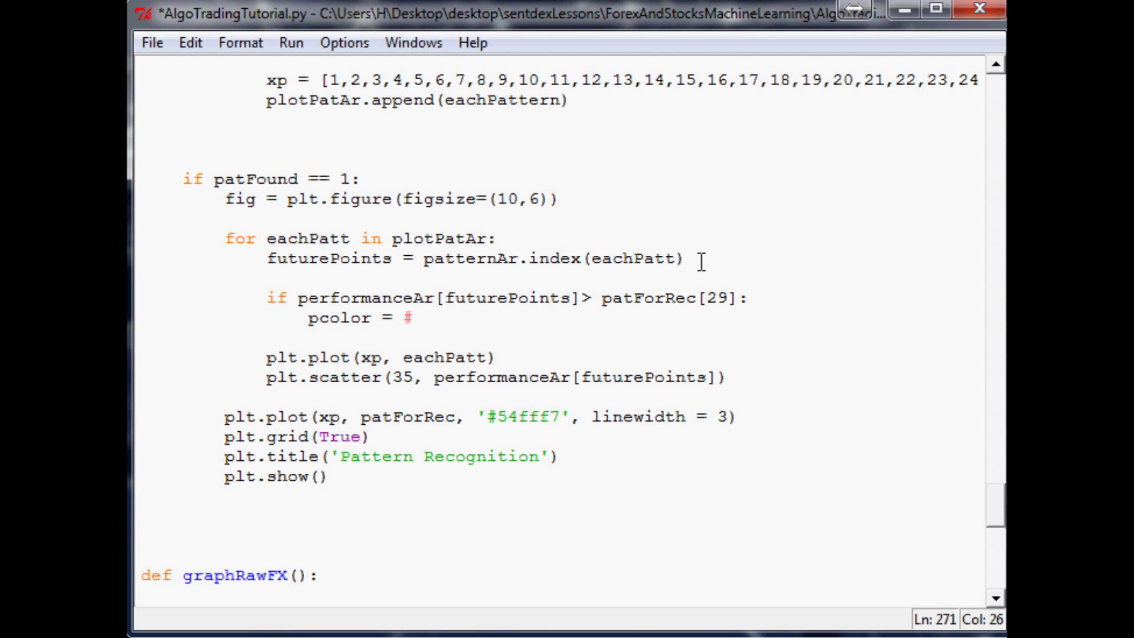
text('#24bc00)
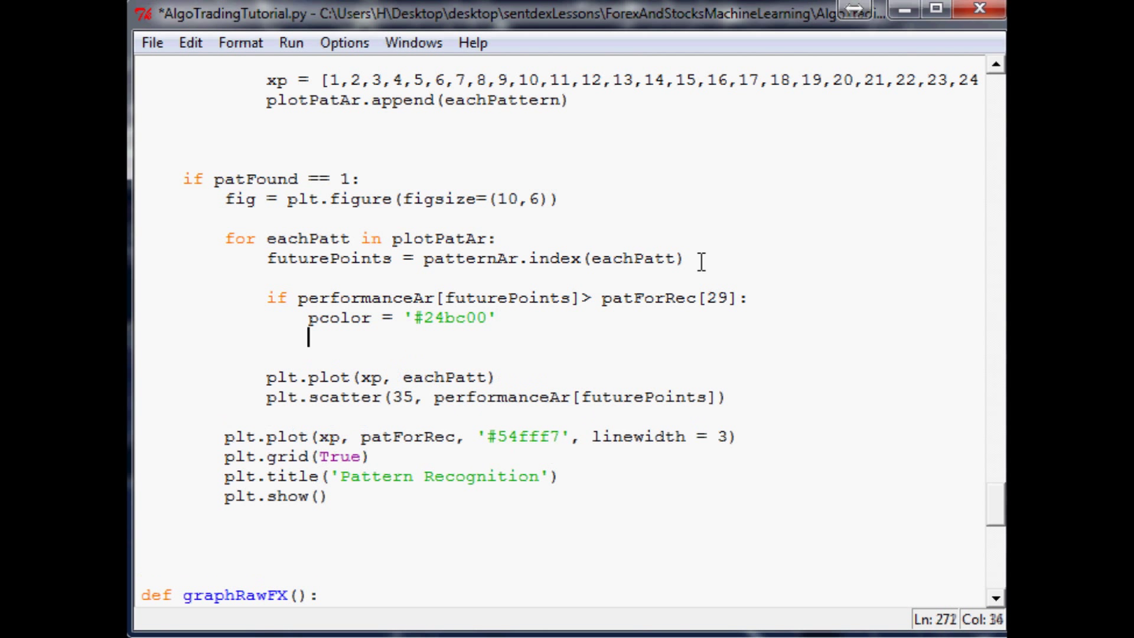
Add an `else:` branch setting pcolor to red '#d40000'.
text(e)
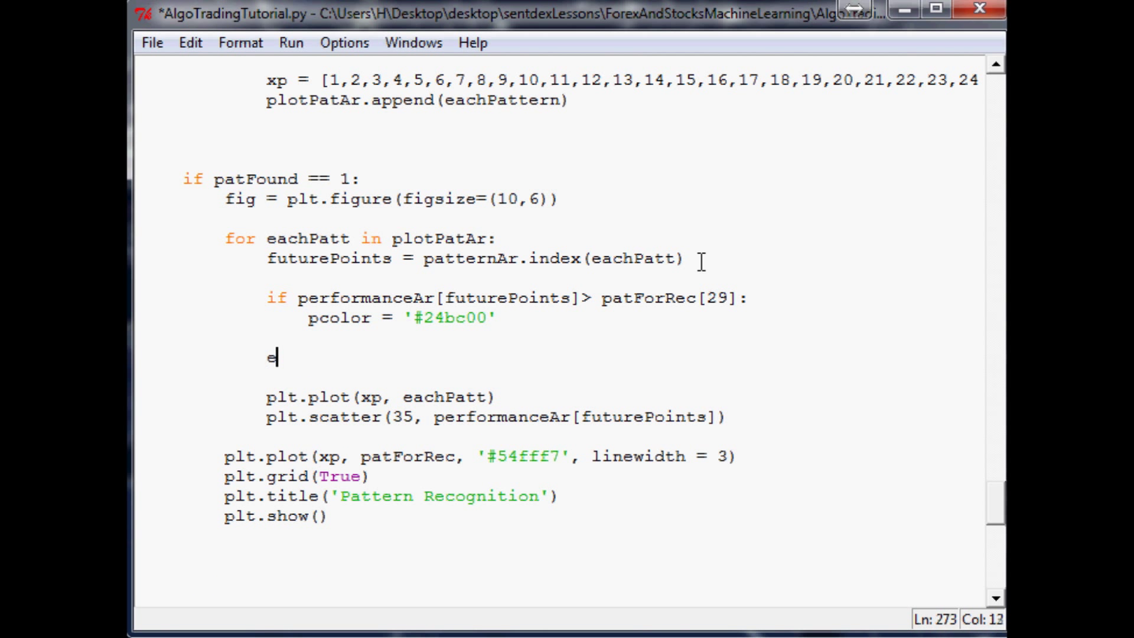
text(lse:)
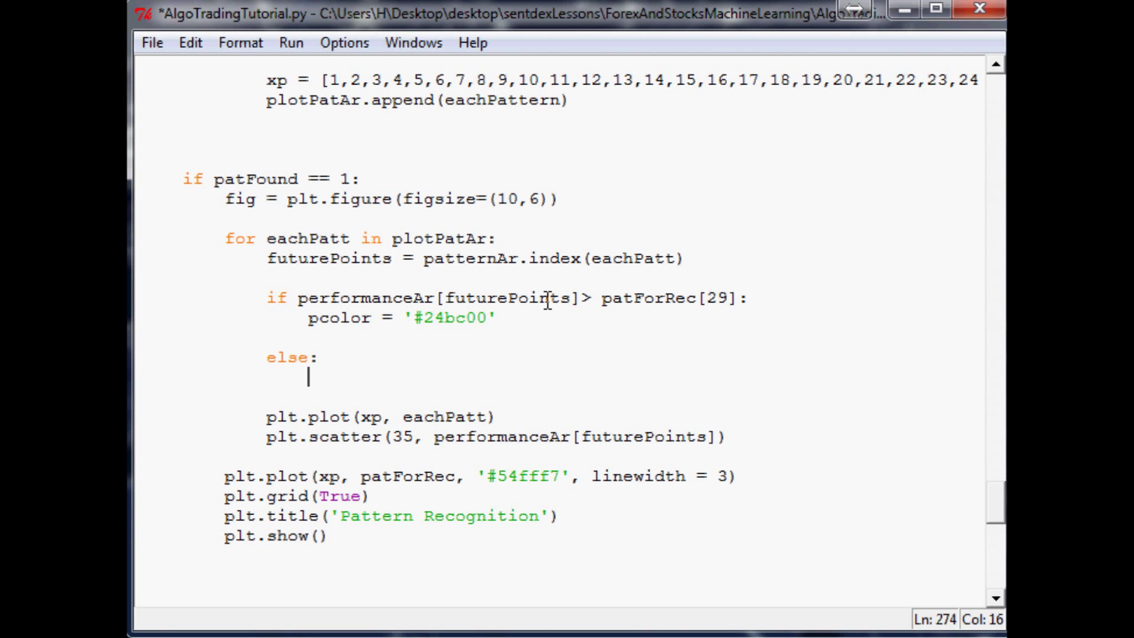
text(pcolor = '')
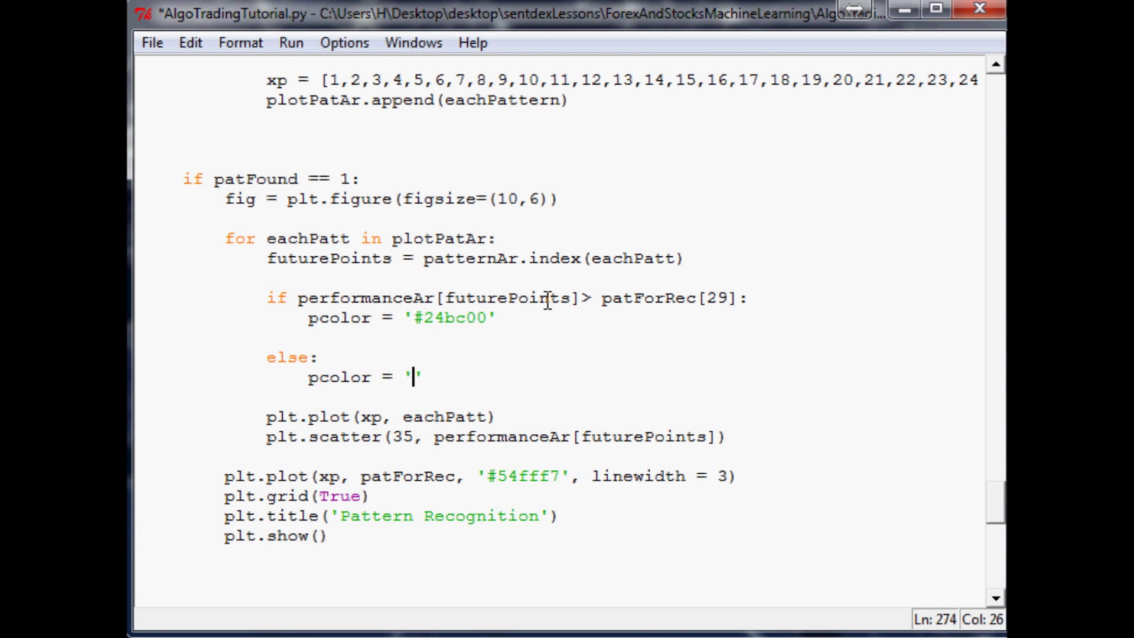
text(#d)
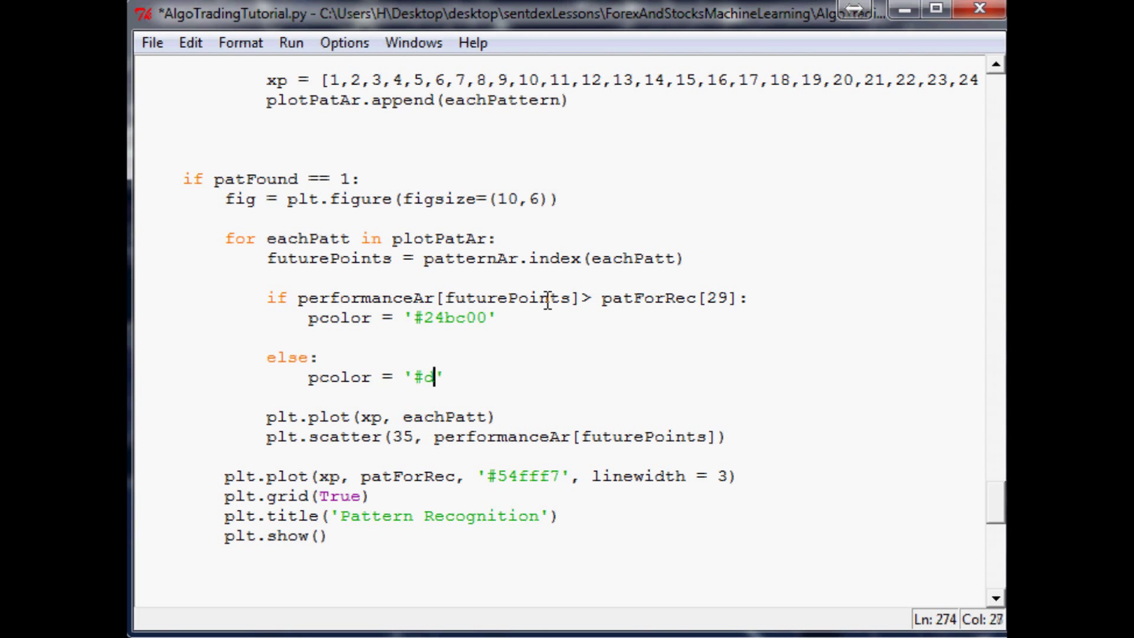
text(40000)
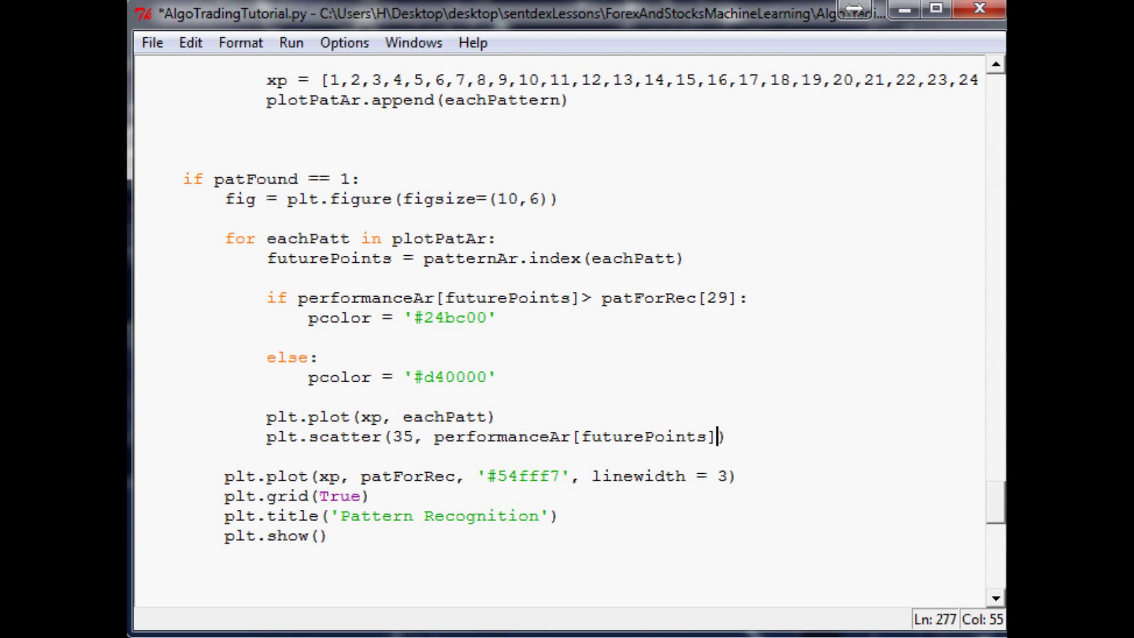
Extend the scatter call with c=pcolor and alpha=.3, correcting the alpha from .4.
text(,c)
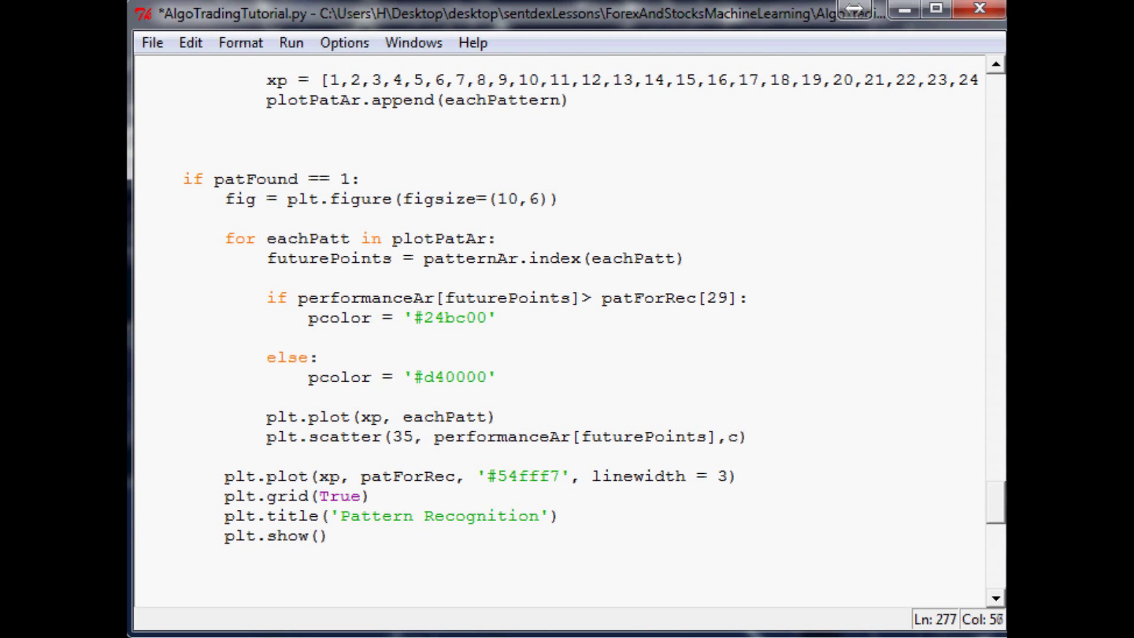
text(=)
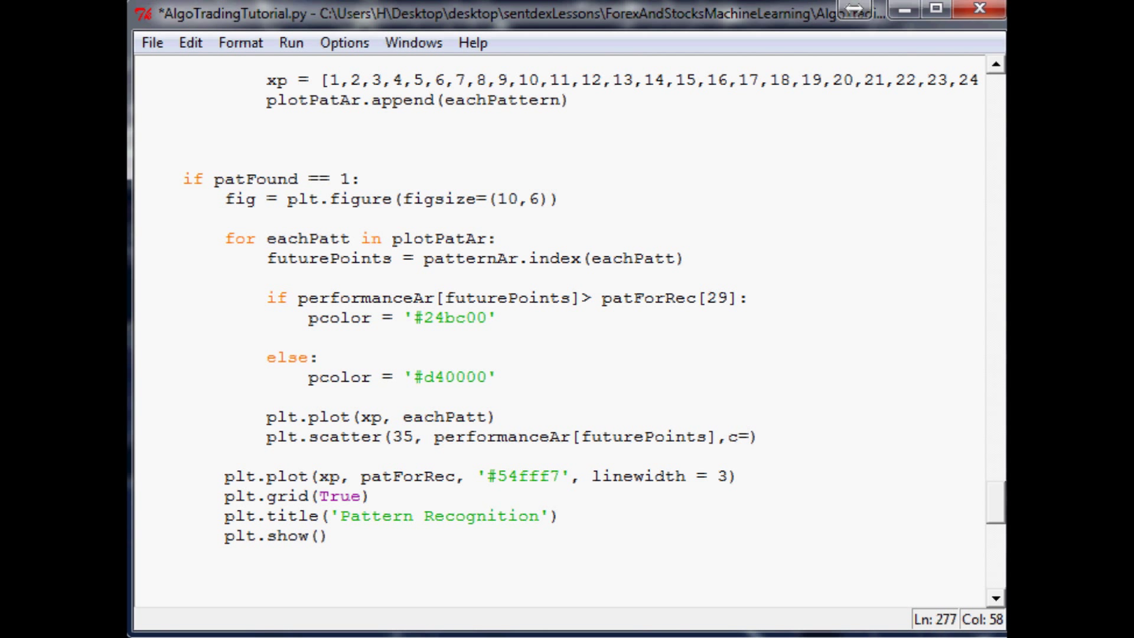
text(pcolor,alpha)
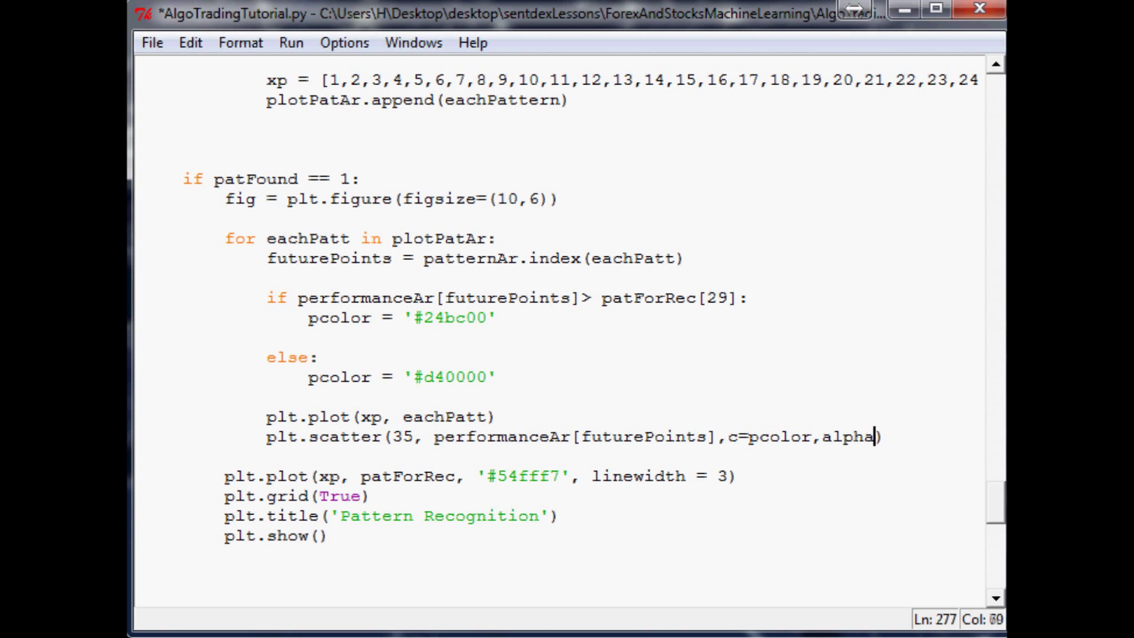
text(=.4)
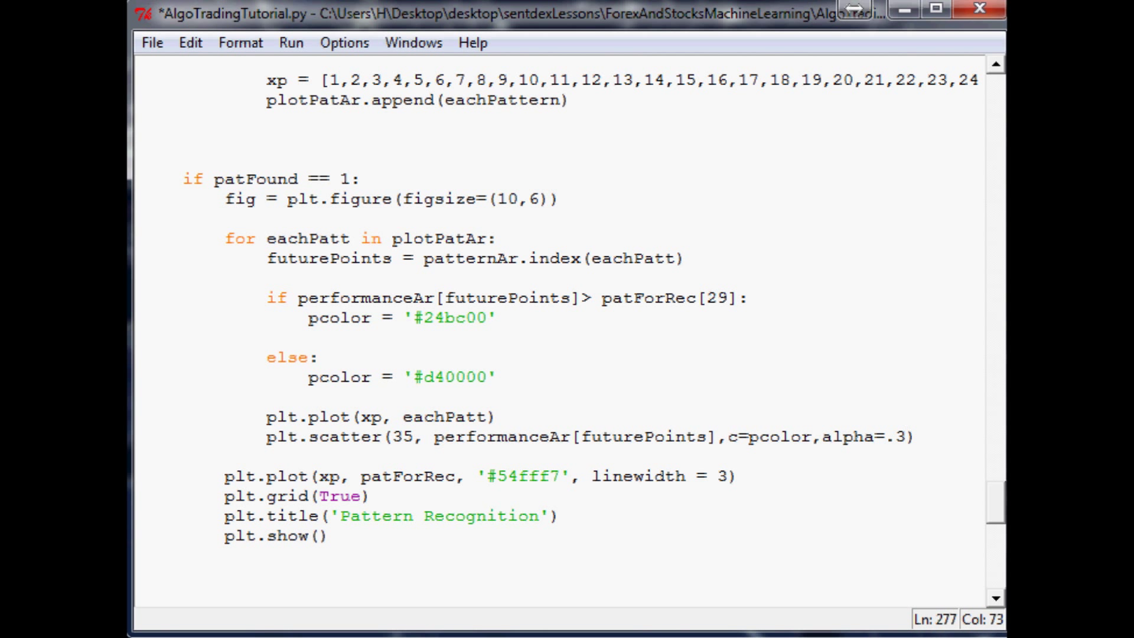
key(Backspace)
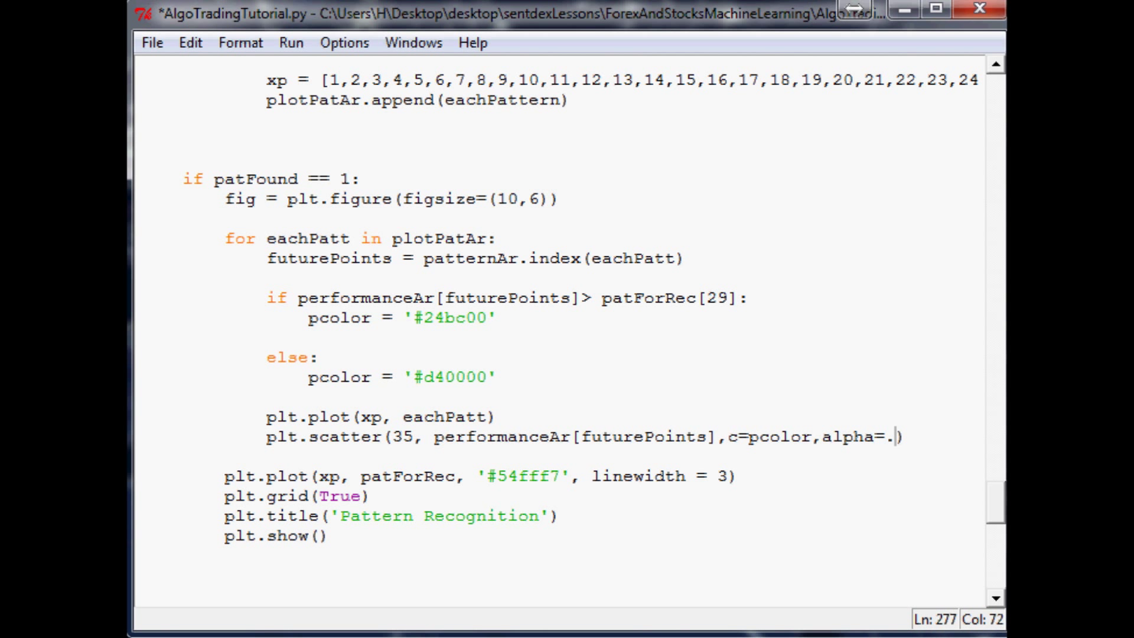
text(3)
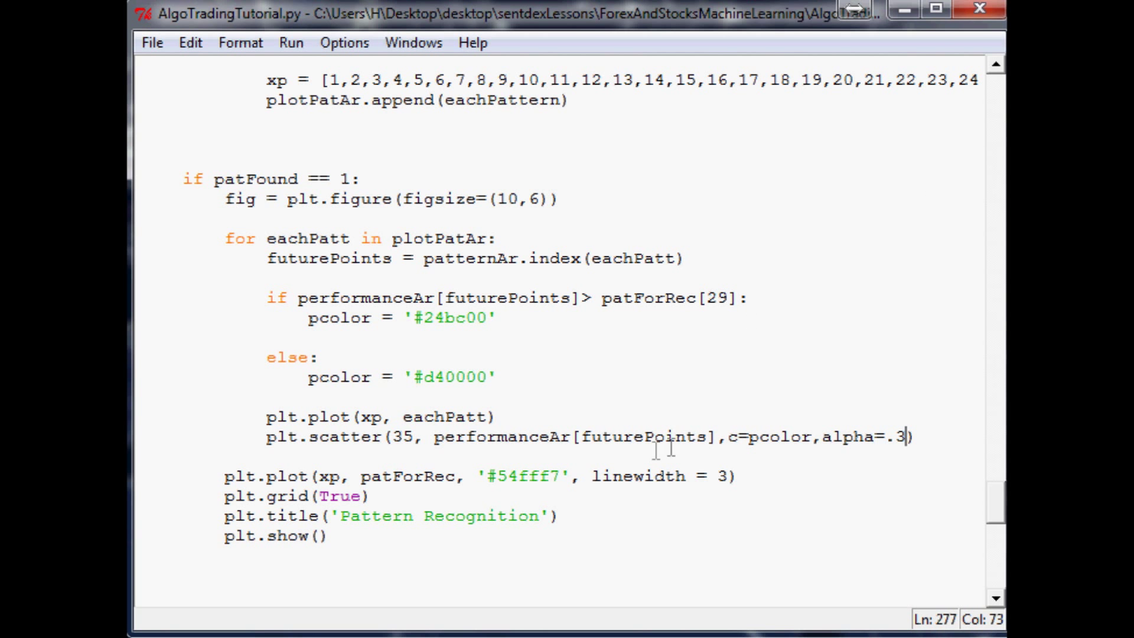
scroll(down, 3)
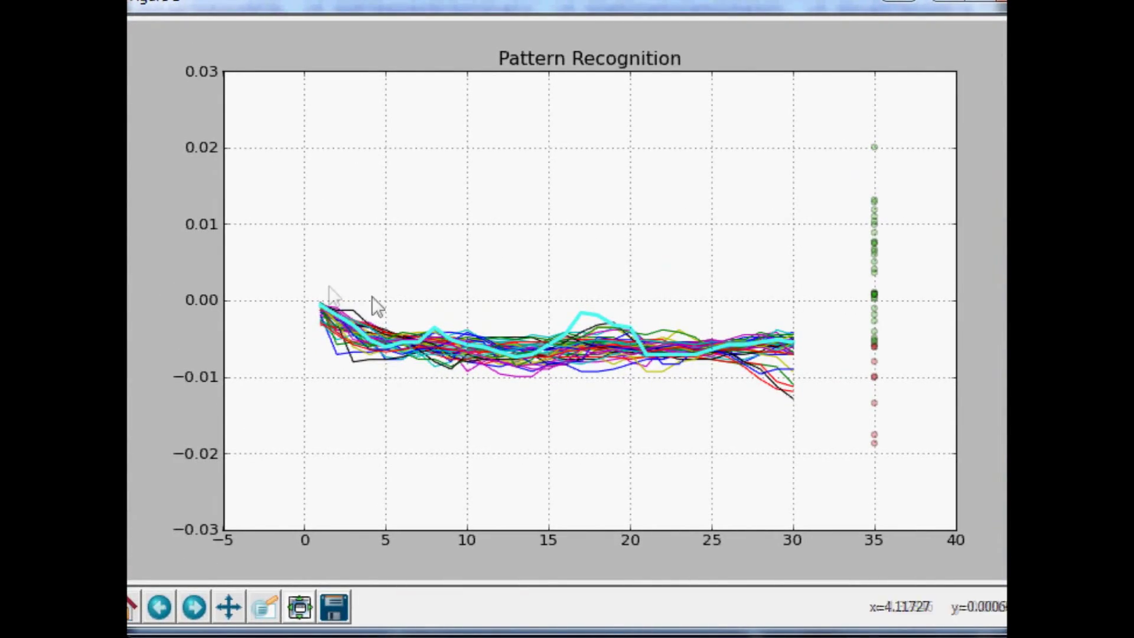
mouse_move(861, 232)
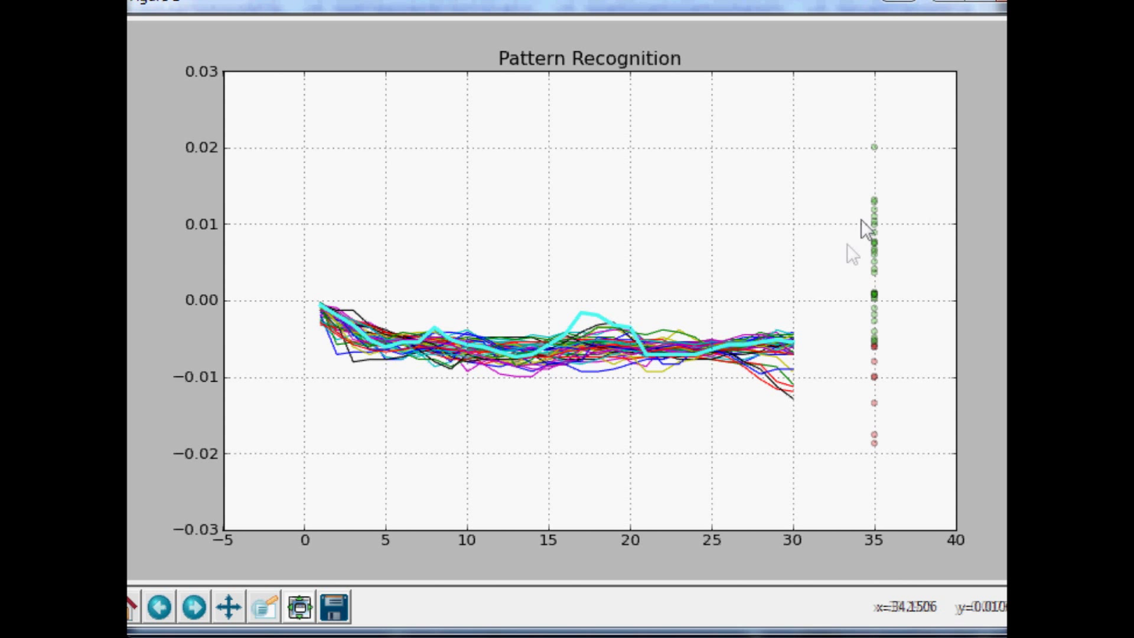
mouse_move(427, 252)
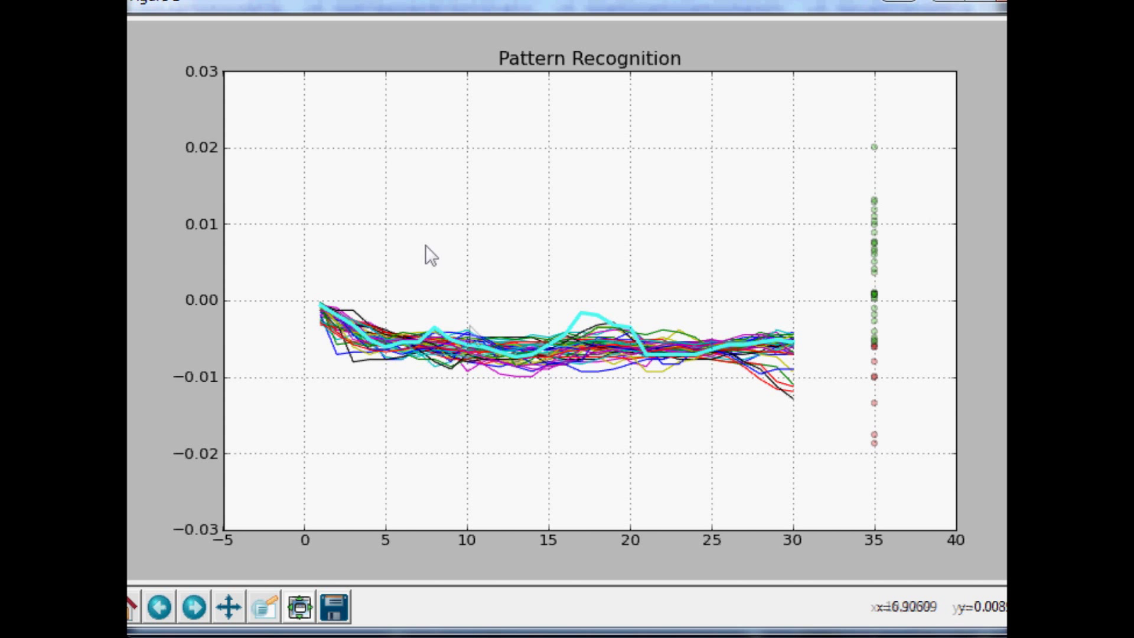
click(298, 606)
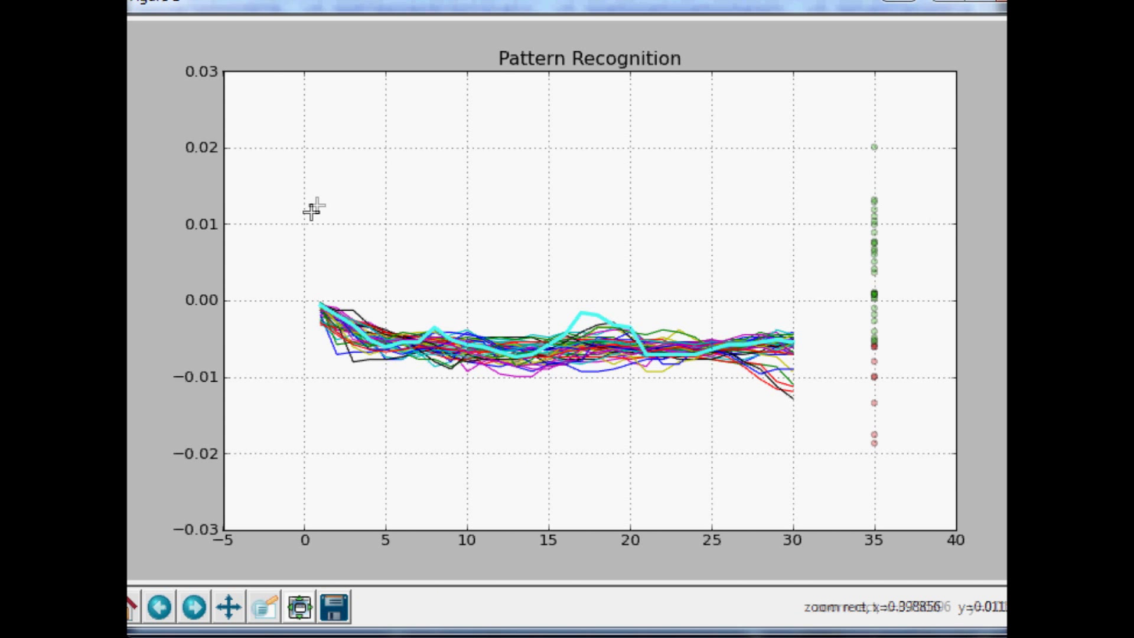
drag(308, 202, 792, 485)
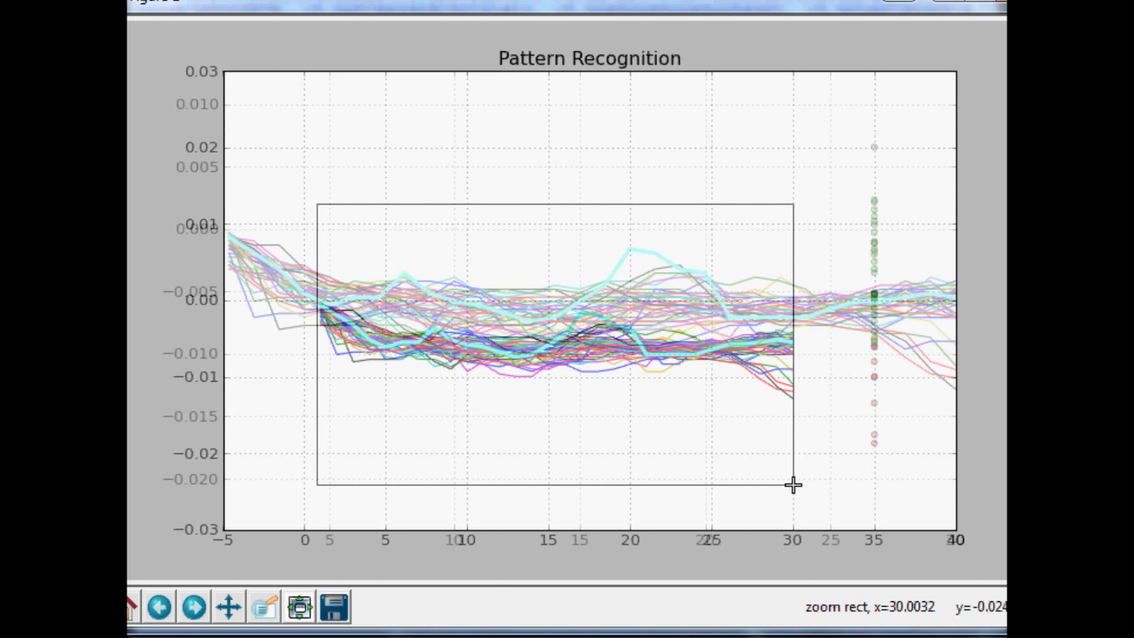
click(130, 606)
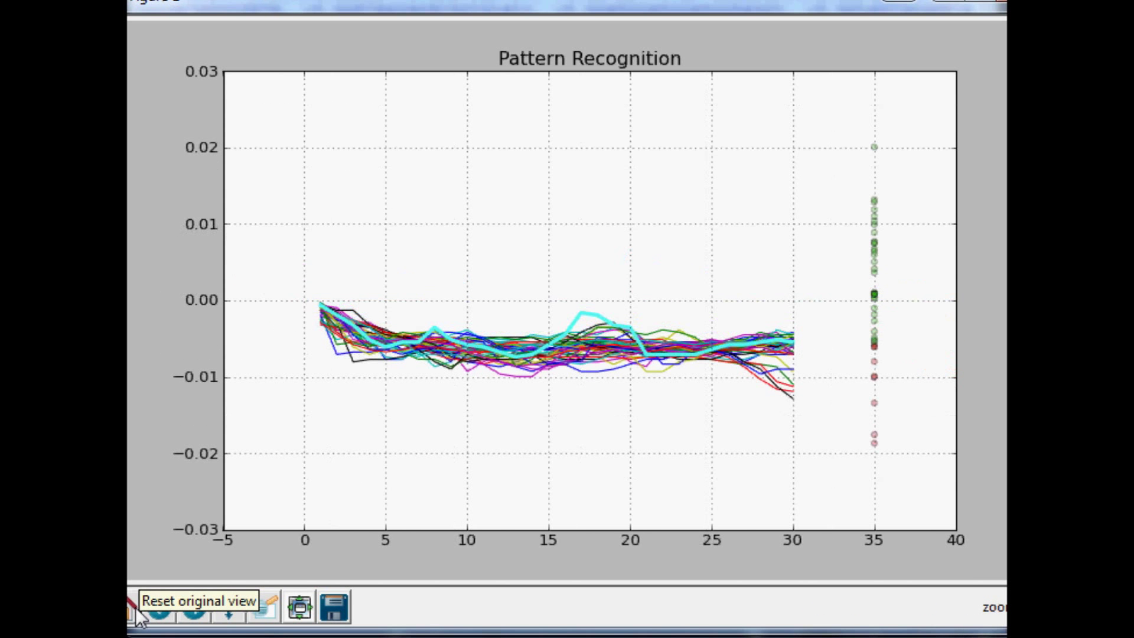
drag(305, 288, 795, 416)
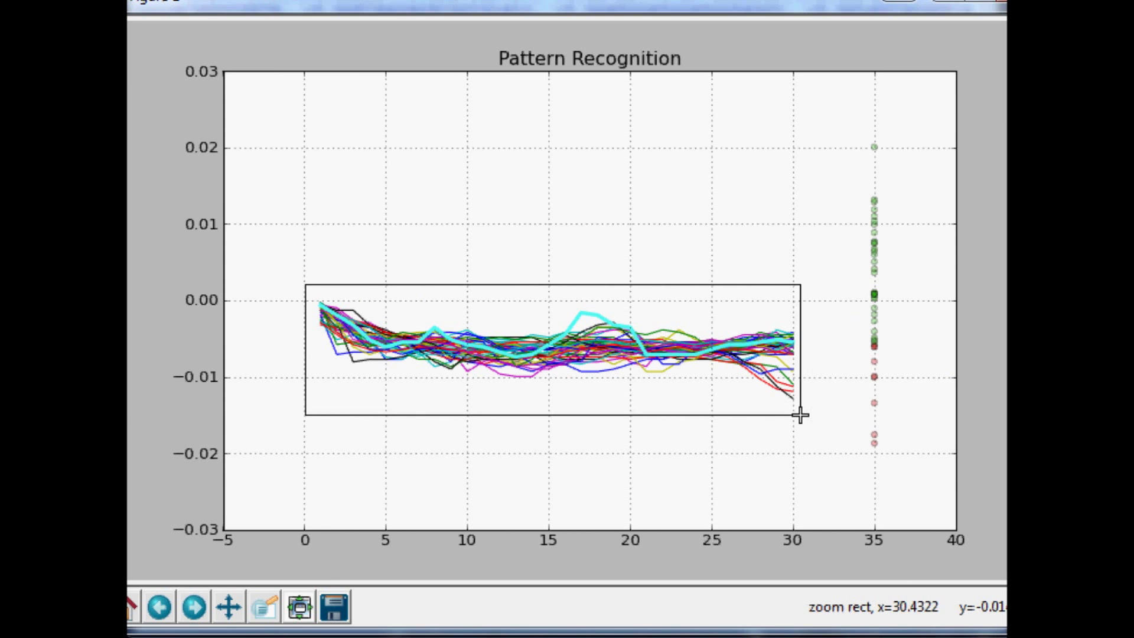
drag(304, 286, 800, 416)
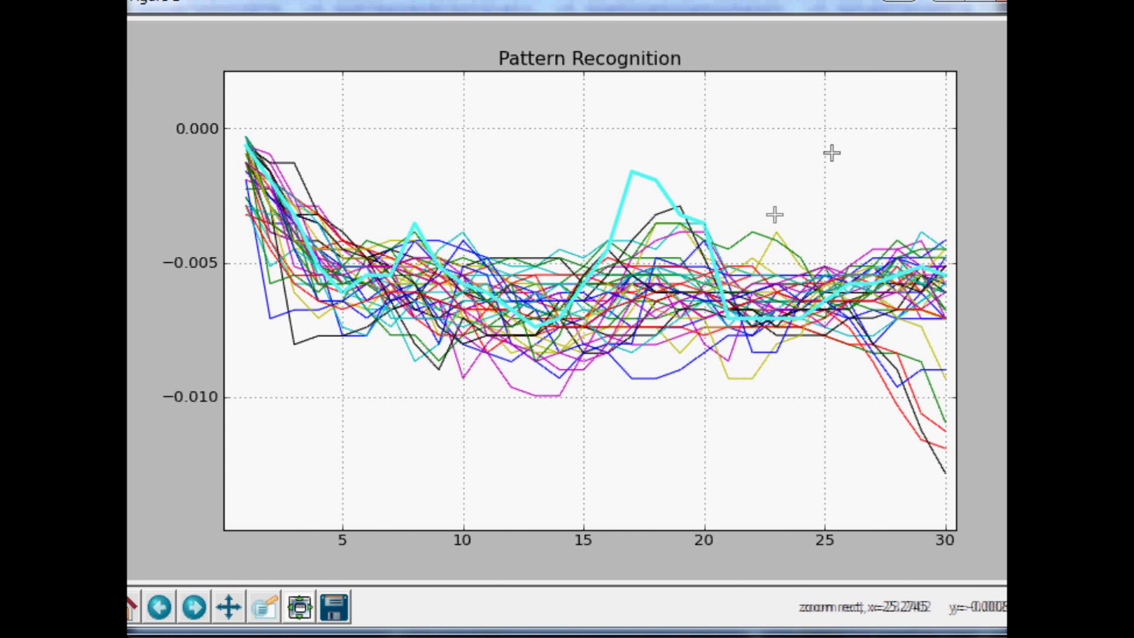
mouse_move(133, 606)
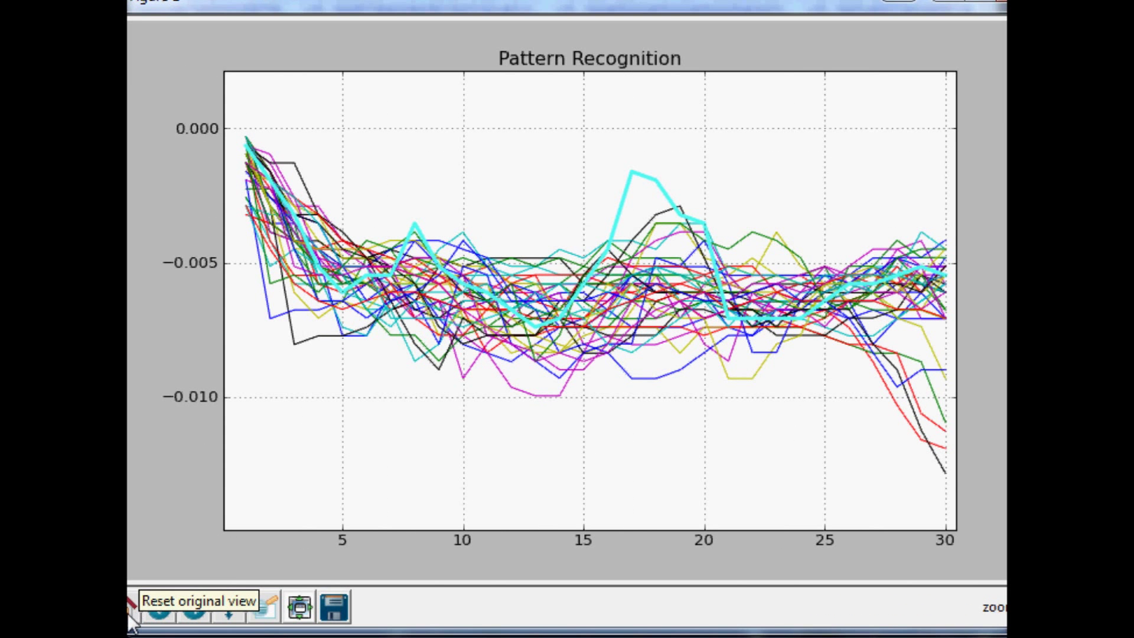
click(140, 606)
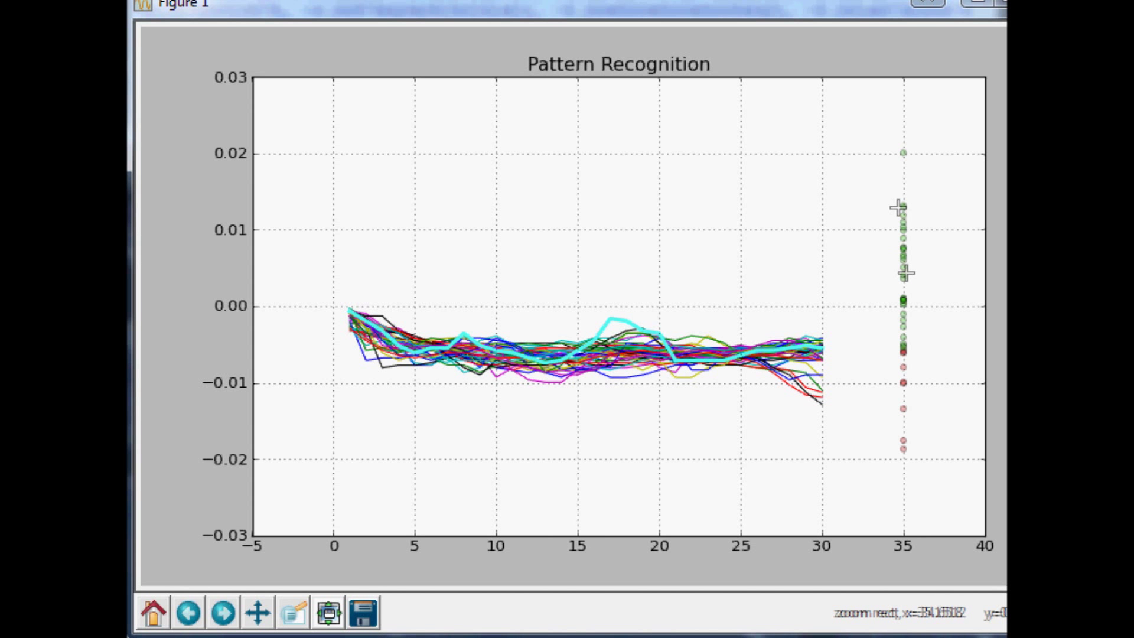
mouse_move(900, 116)
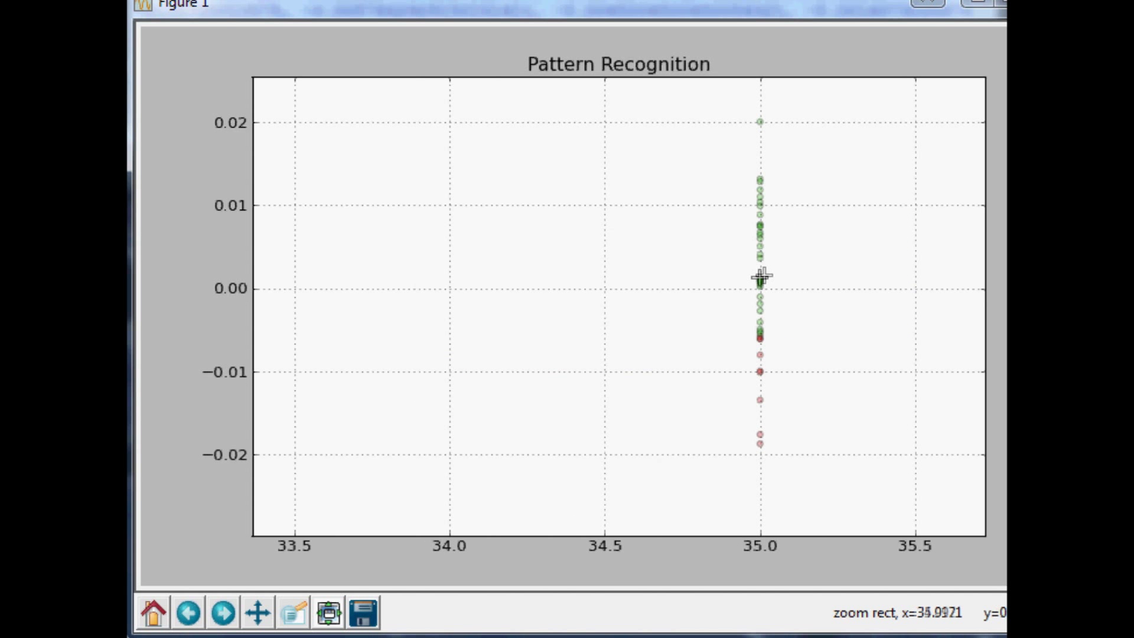
mouse_move(760, 350)
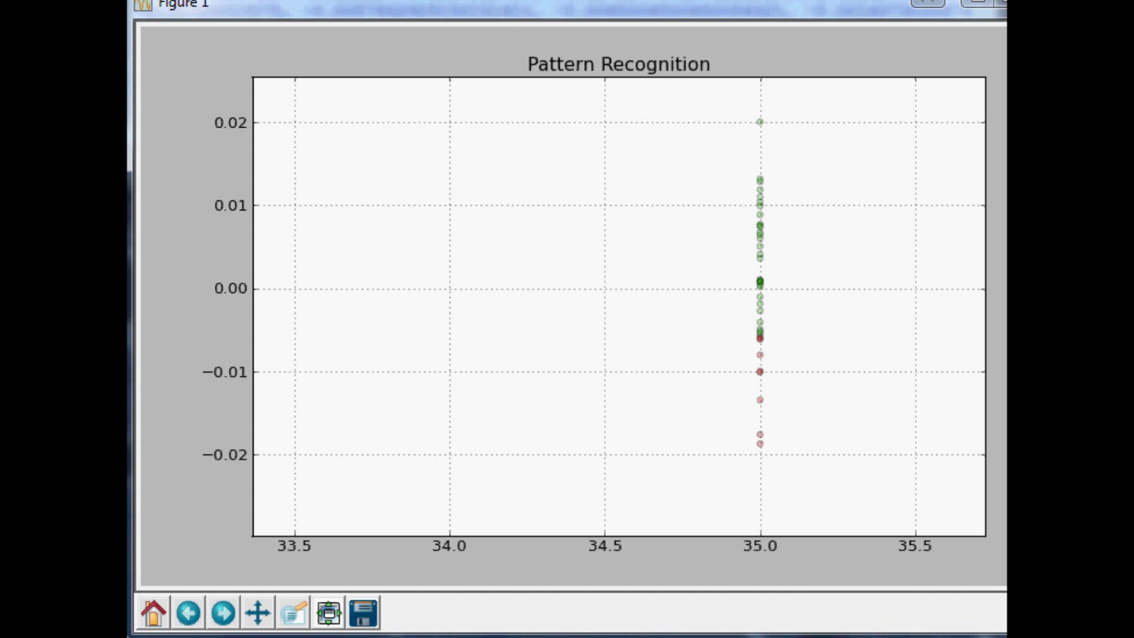
mouse_move(152, 611)
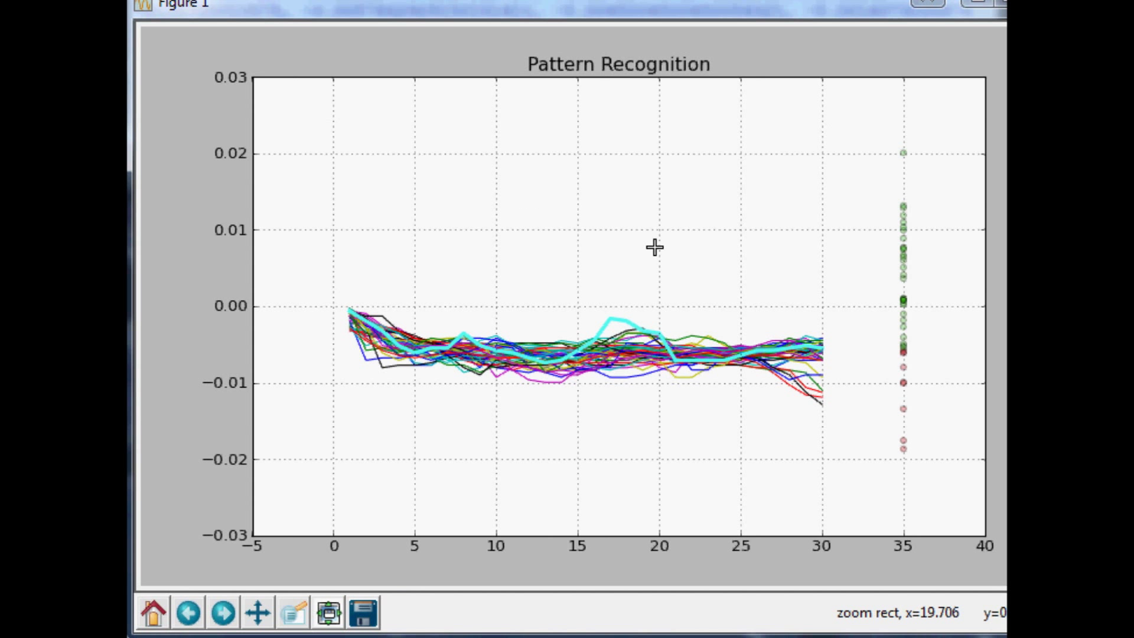
mouse_move(902, 362)
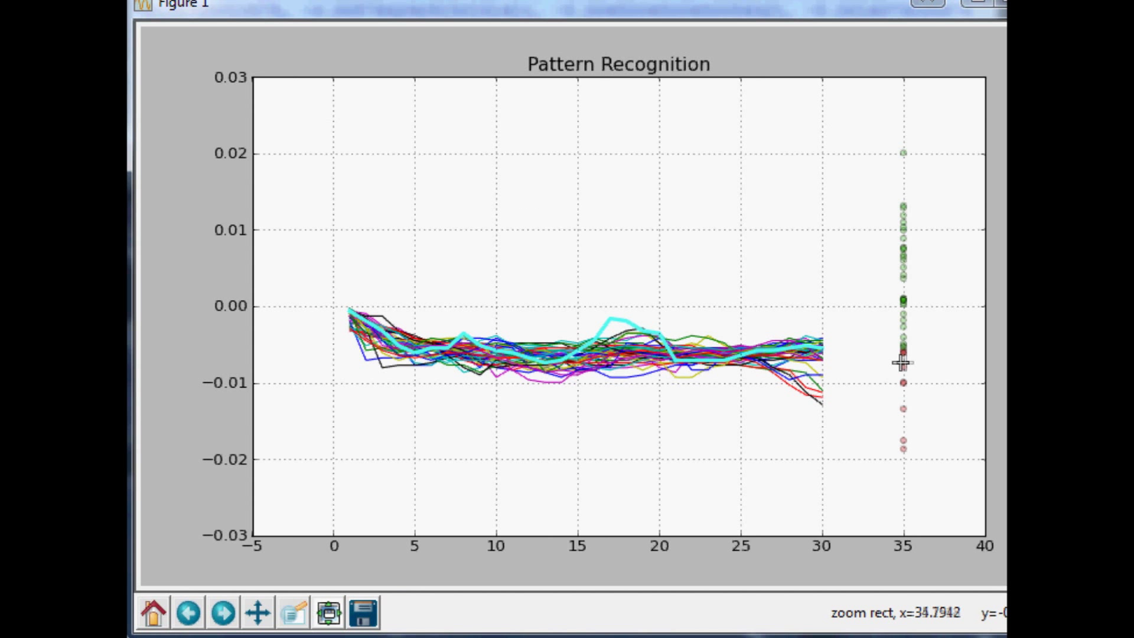
mouse_move(904, 354)
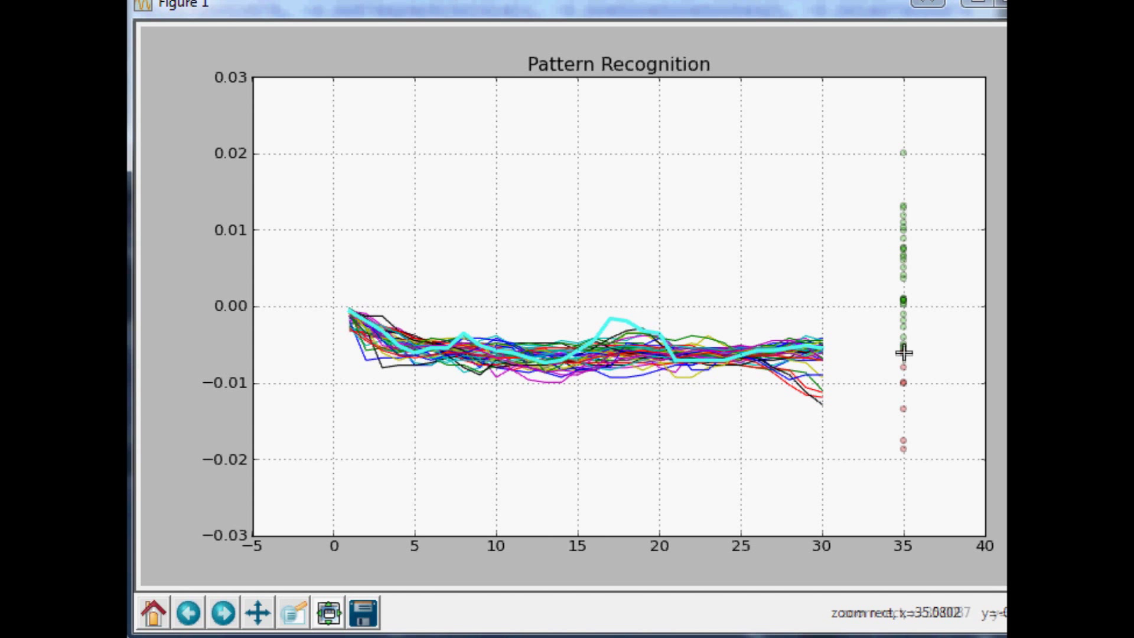
mouse_move(926, 95)
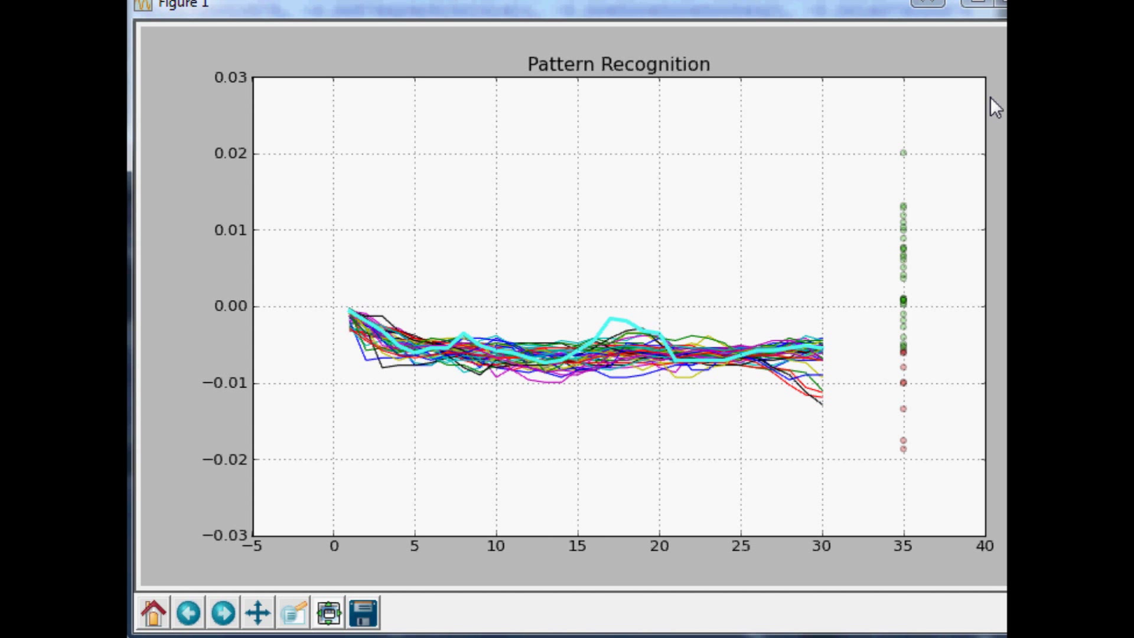
mouse_move(829, 86)
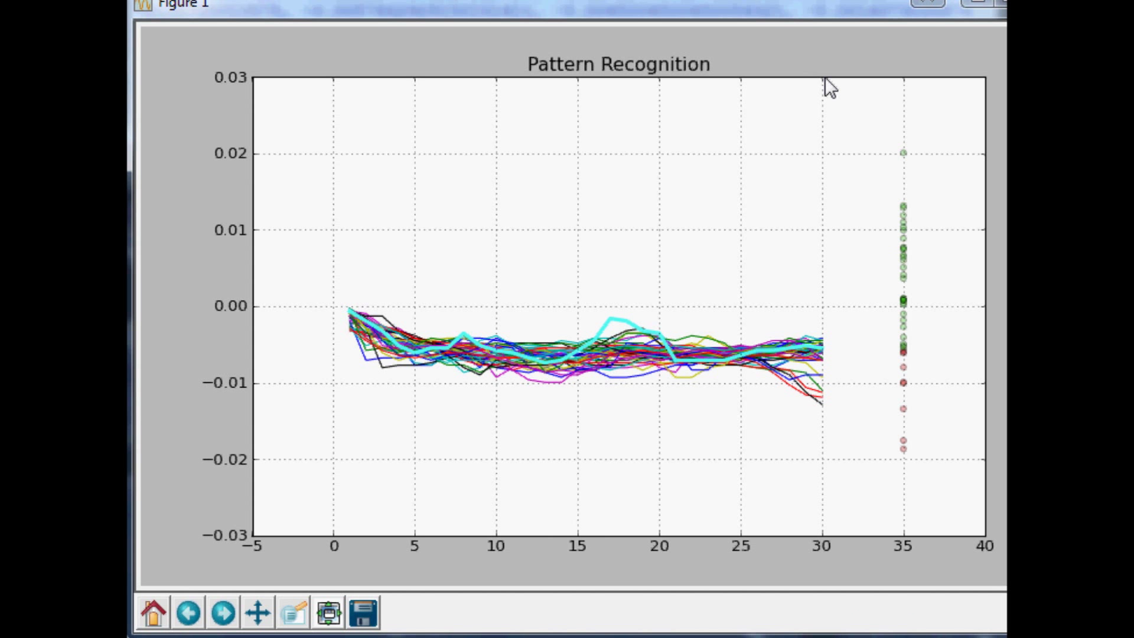
mouse_move(828, 529)
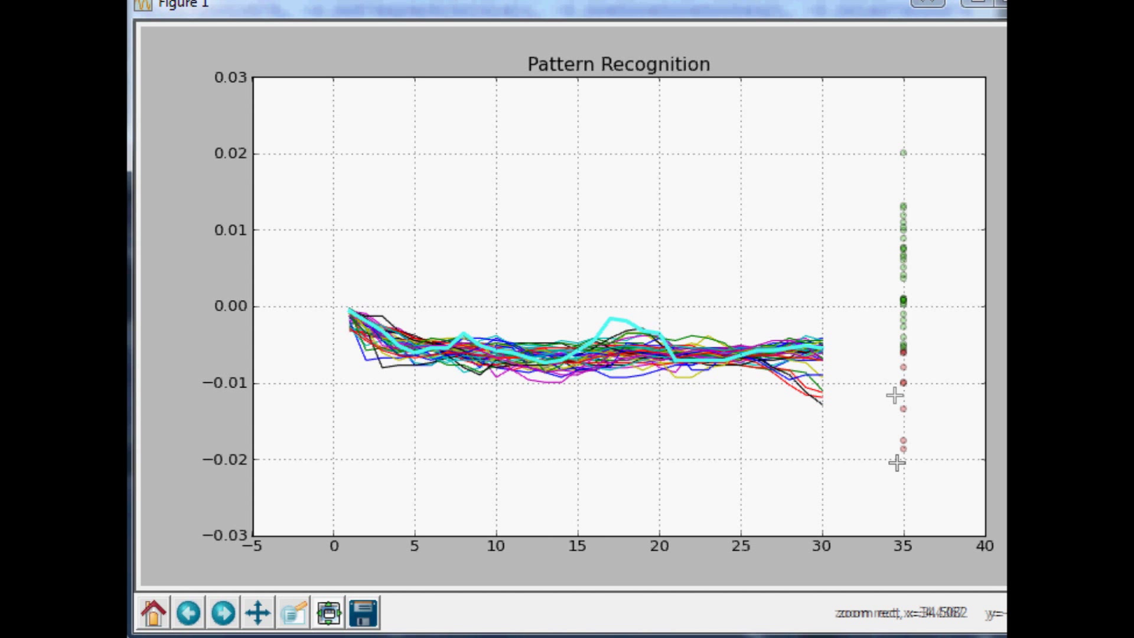
mouse_move(1002, 101)
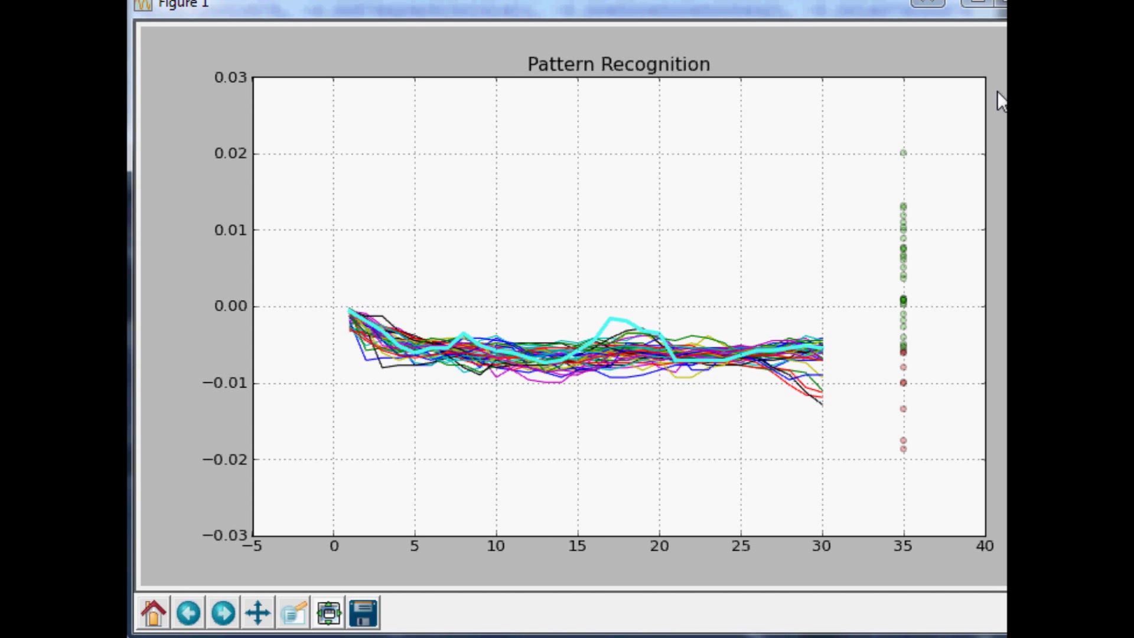